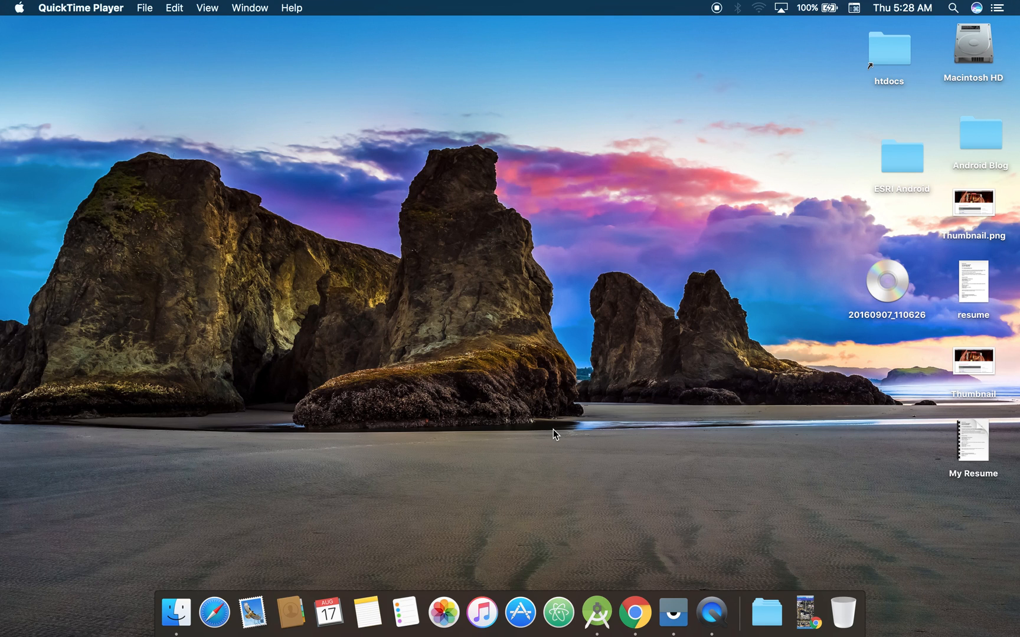
pyautogui.moveTo(588, 499)
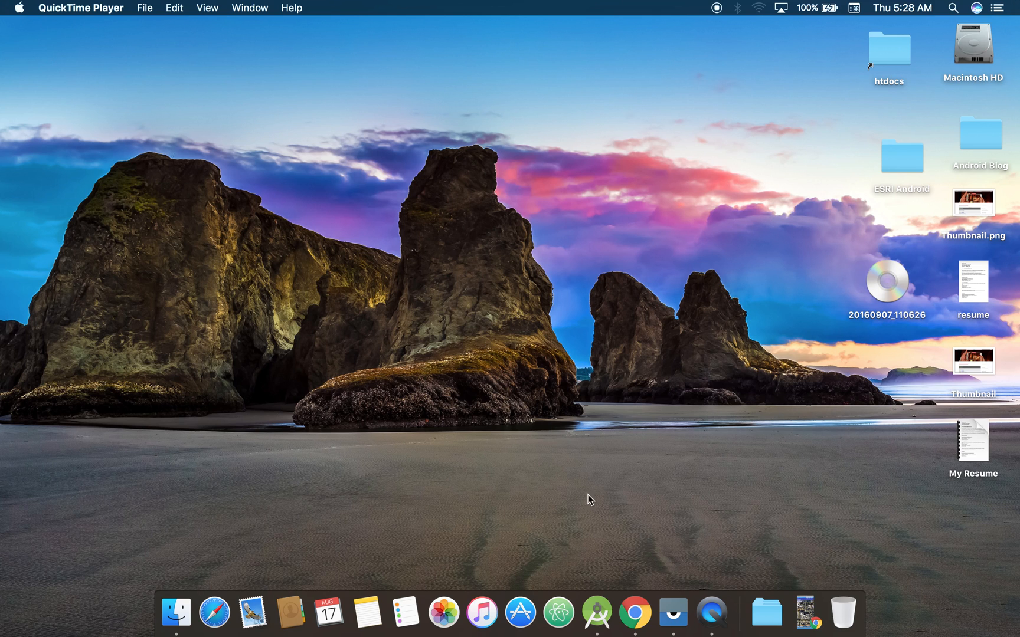
pyautogui.moveTo(600, 545)
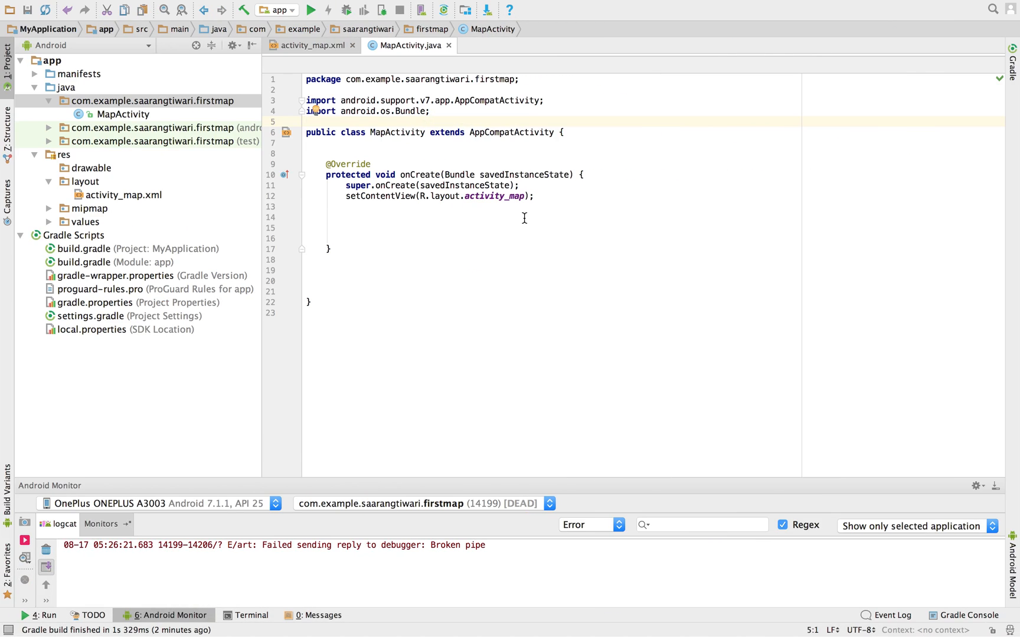
# Open activity_map.xml, glance at MapActivity.java, then return to the layout.
pyautogui.click(311, 45)
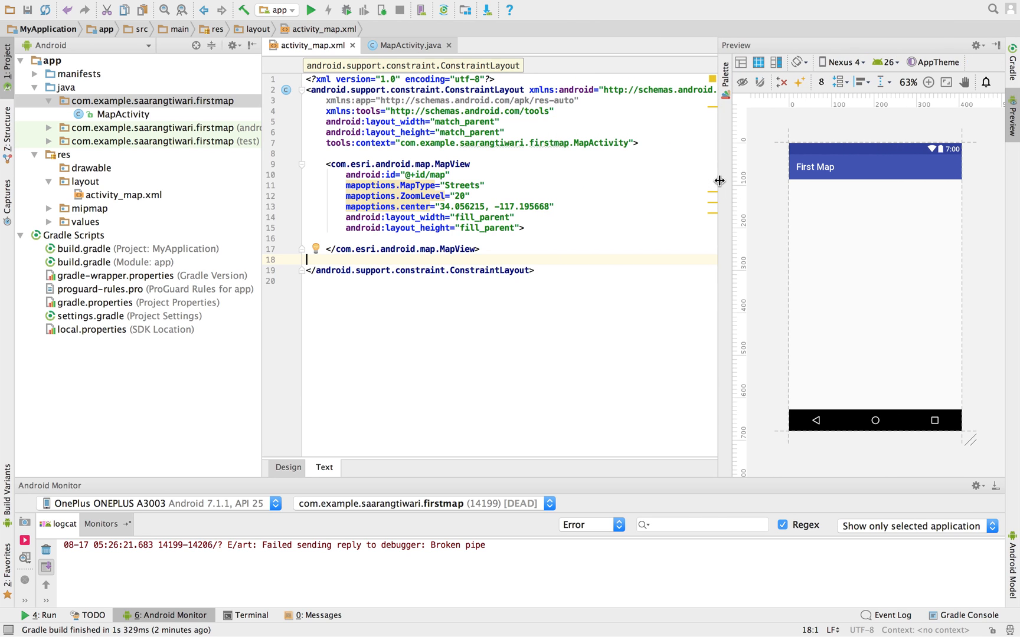
pyautogui.click(408, 45)
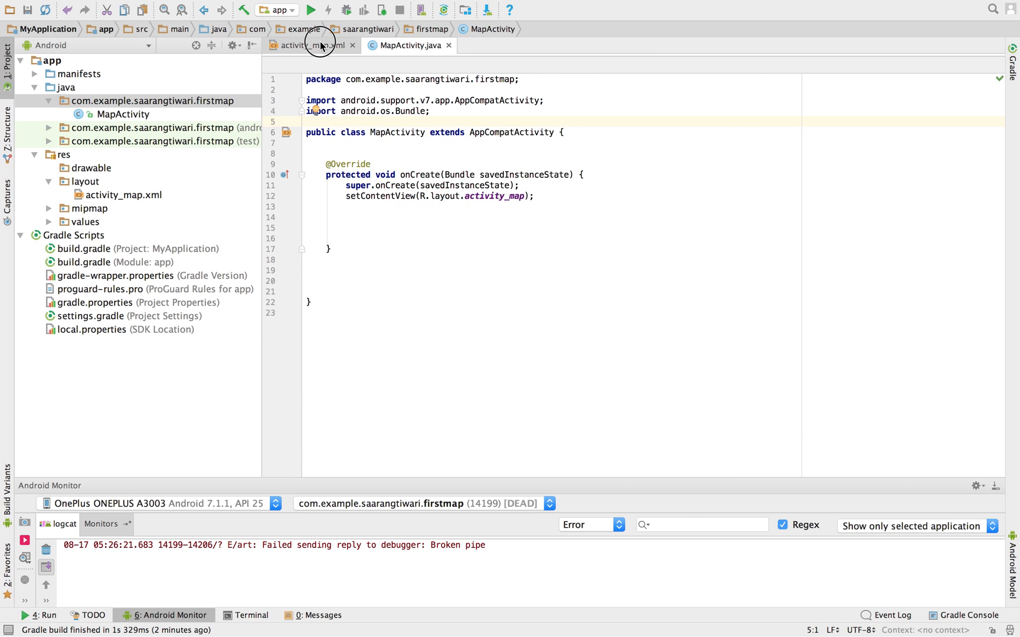
pyautogui.click(300, 45)
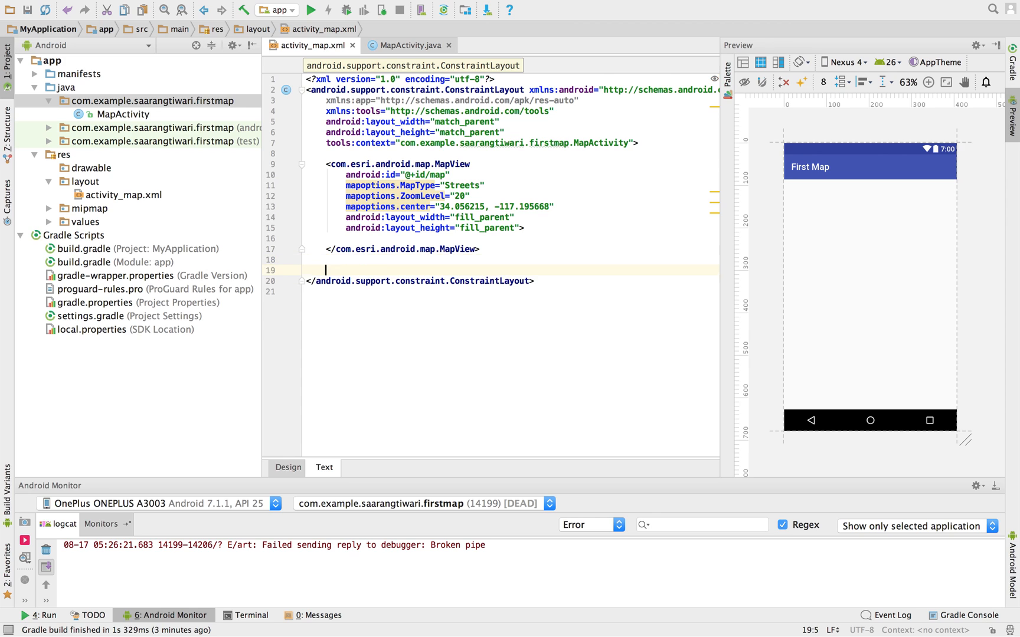
# Start a Button element sized wrap_content with id 'button'.
pyautogui.write('<Button')
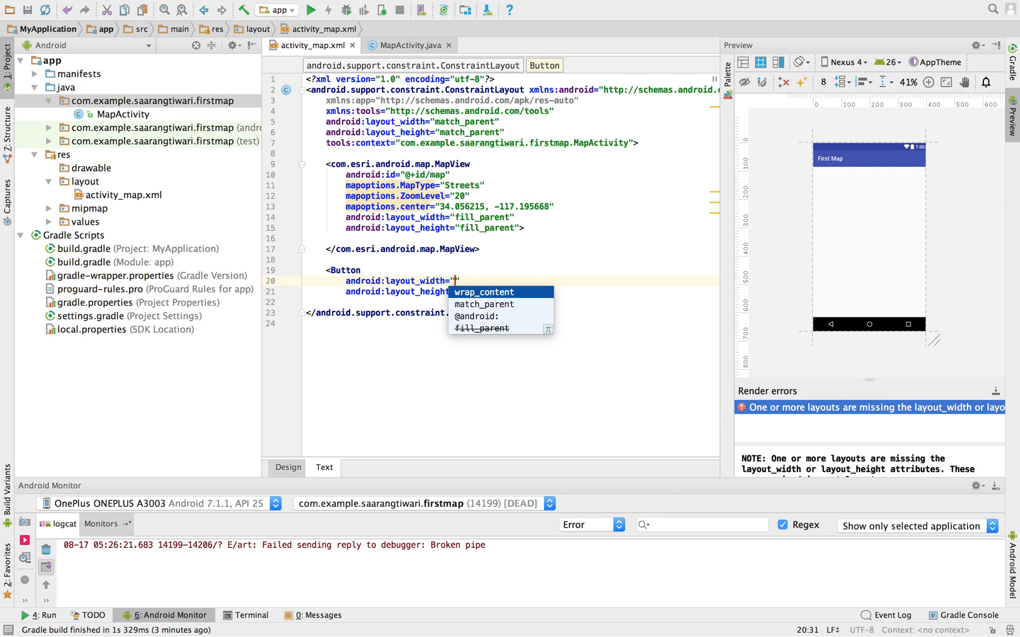
pyautogui.click(483, 293)
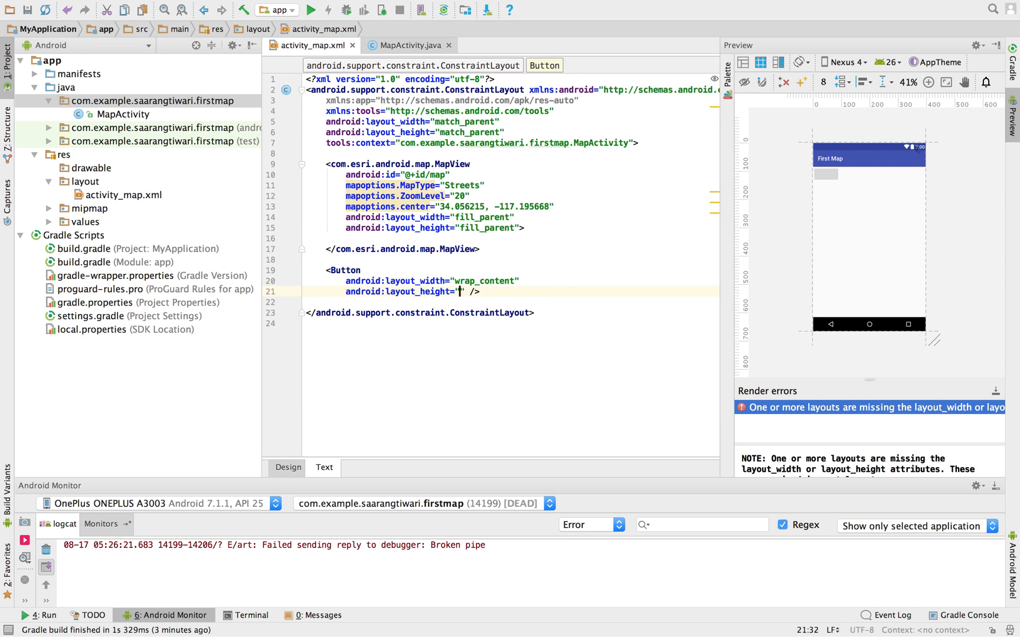
pyautogui.write('wrap_content')
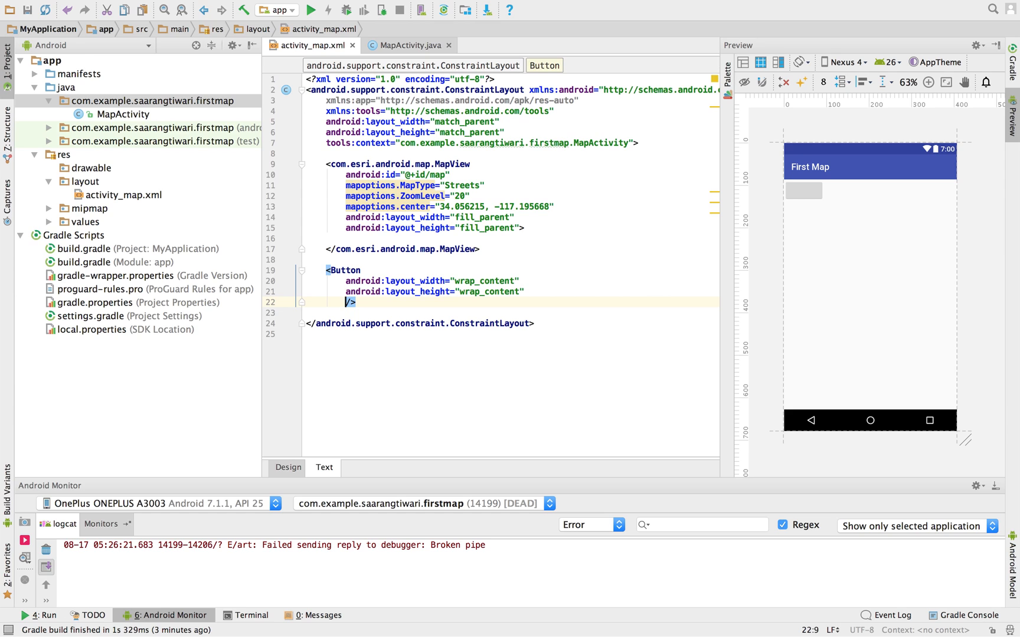
pyautogui.write('android:id')
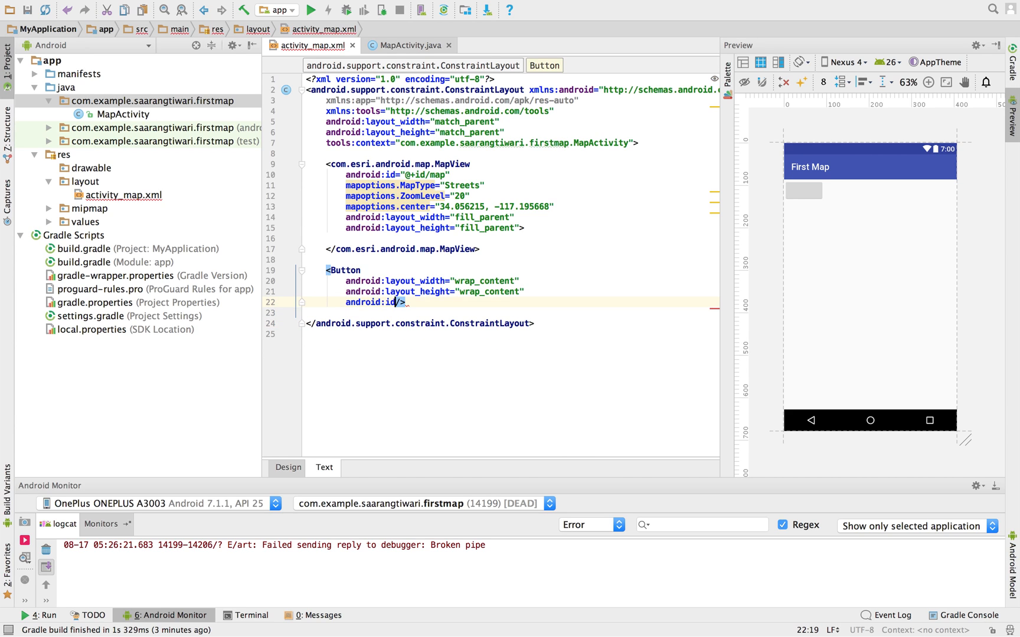
pyautogui.write('=')
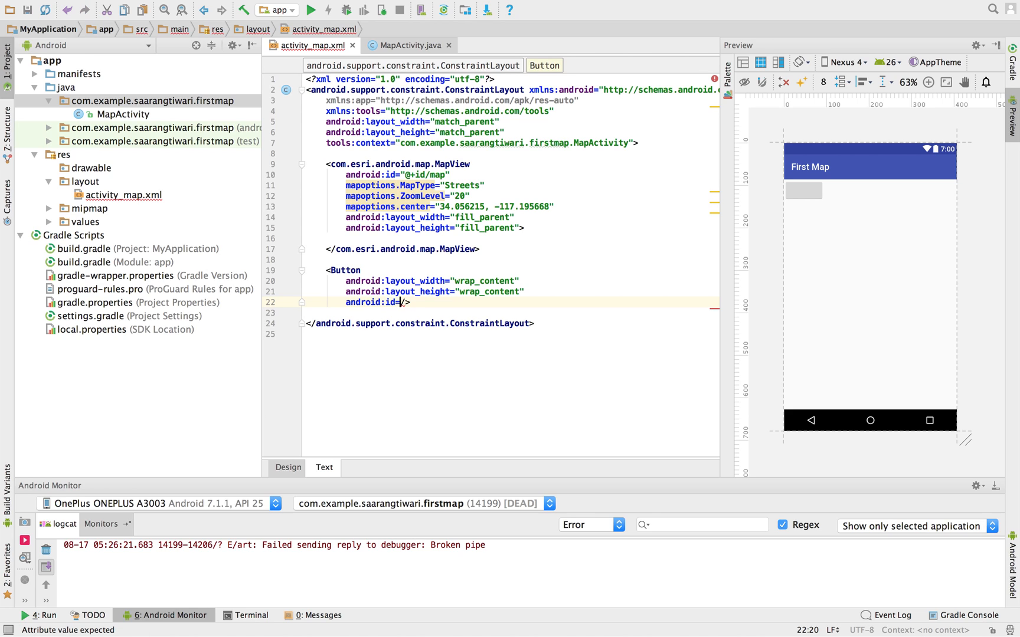
pyautogui.write('""')
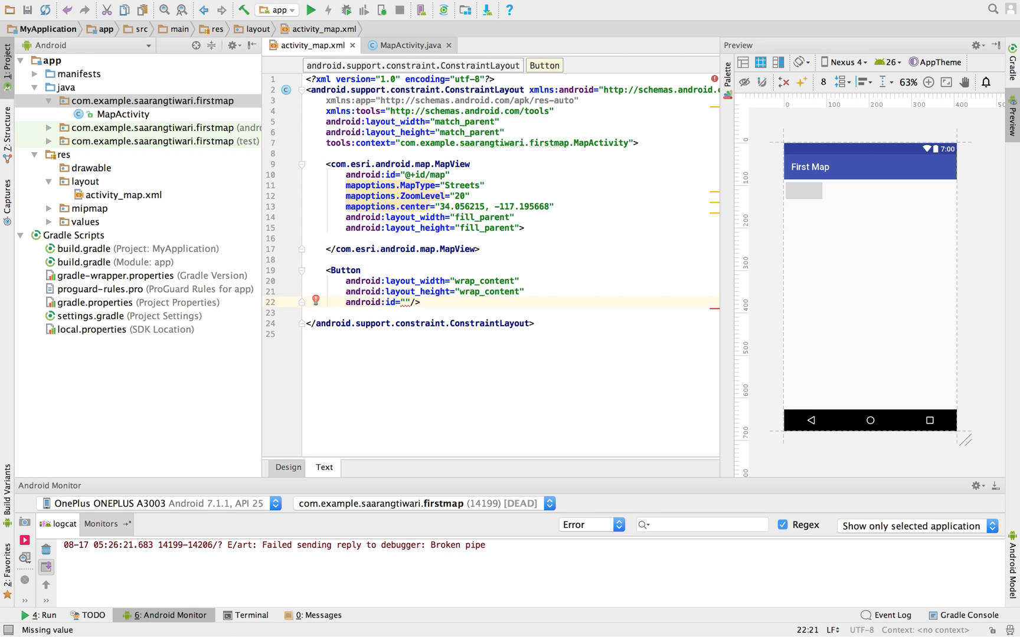
pyautogui.write('id/')
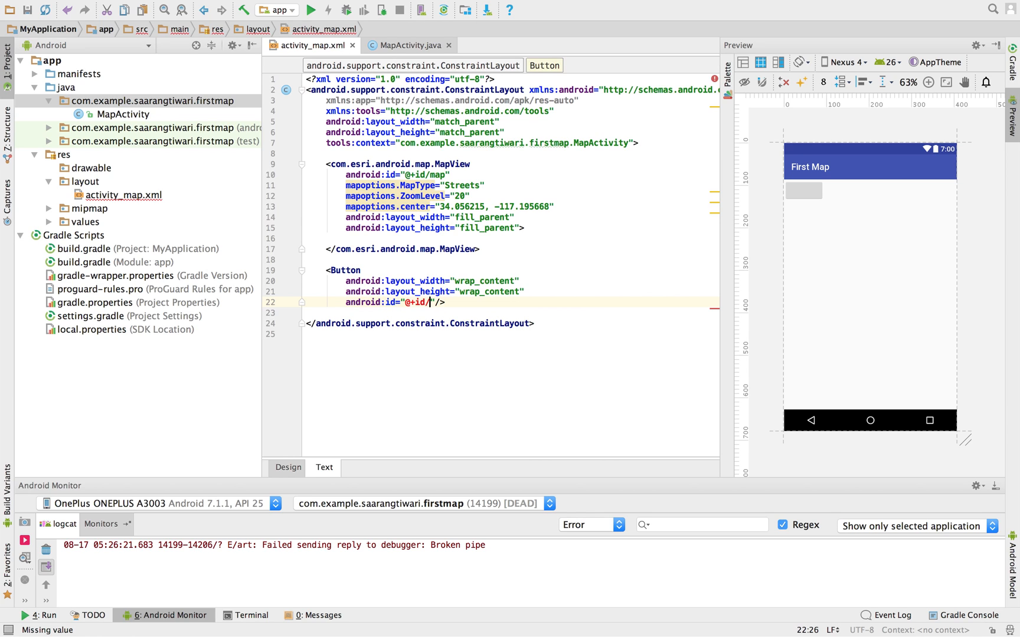
pyautogui.write('button')
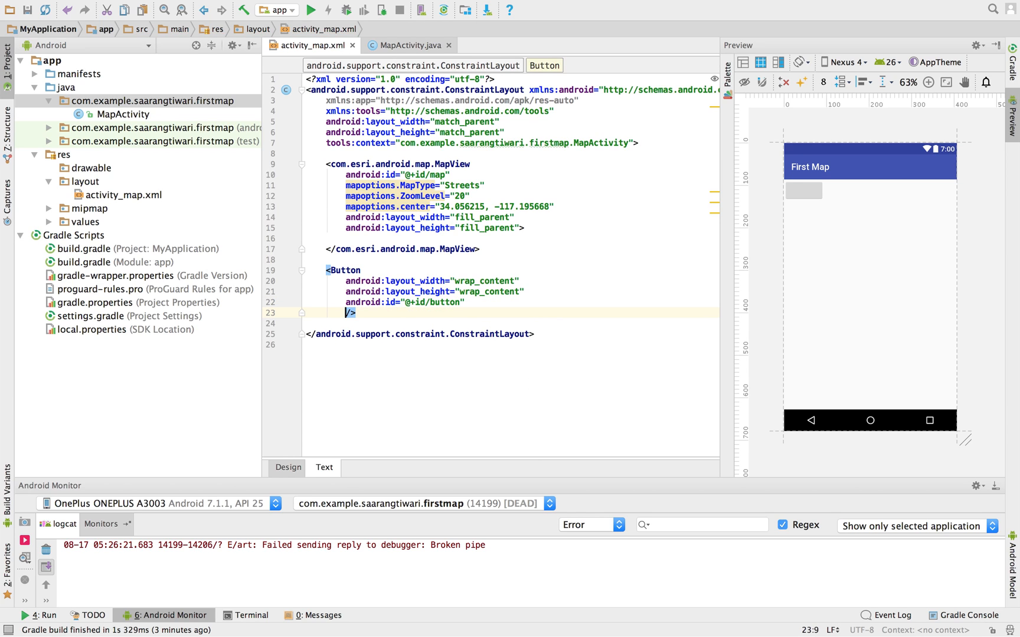
# Give the button text 'Change BaseMap' and set textAllCaps to false.
pyautogui.write('android:text="')
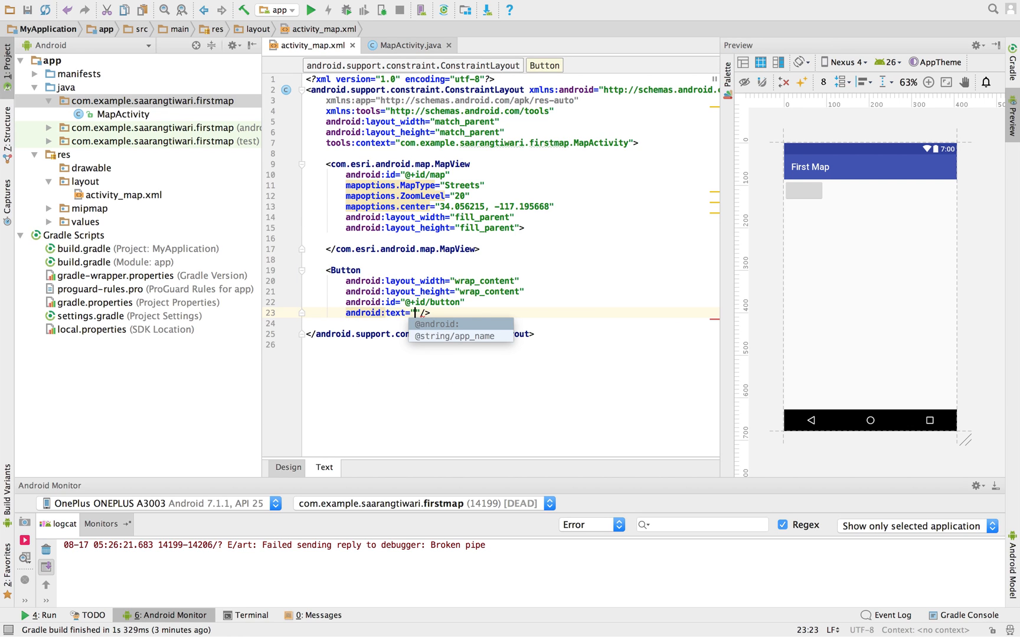
pyautogui.write('Change BaseMap')
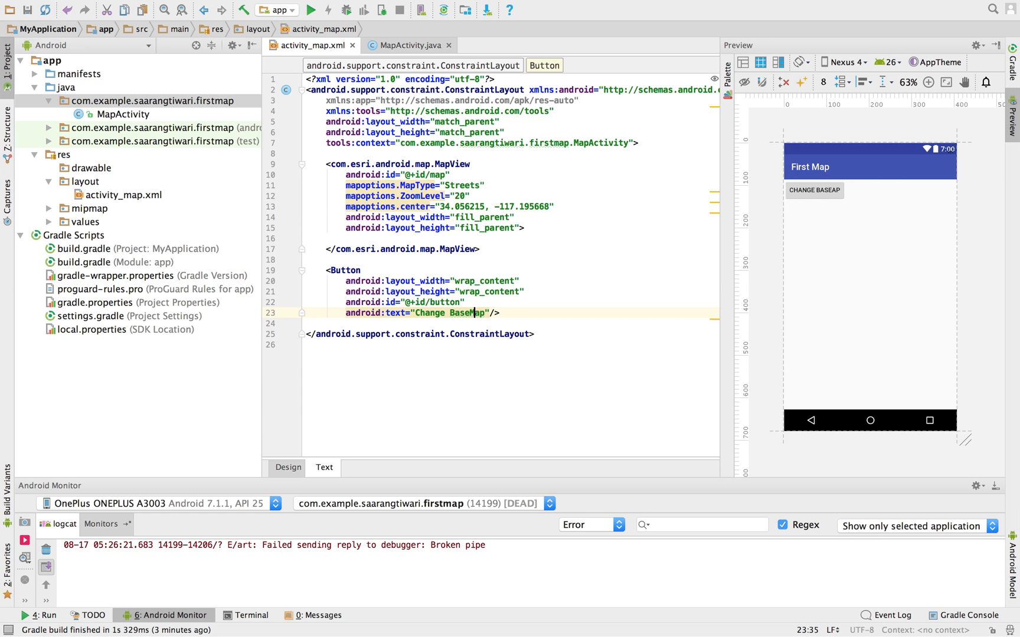
pyautogui.write('android:/>')
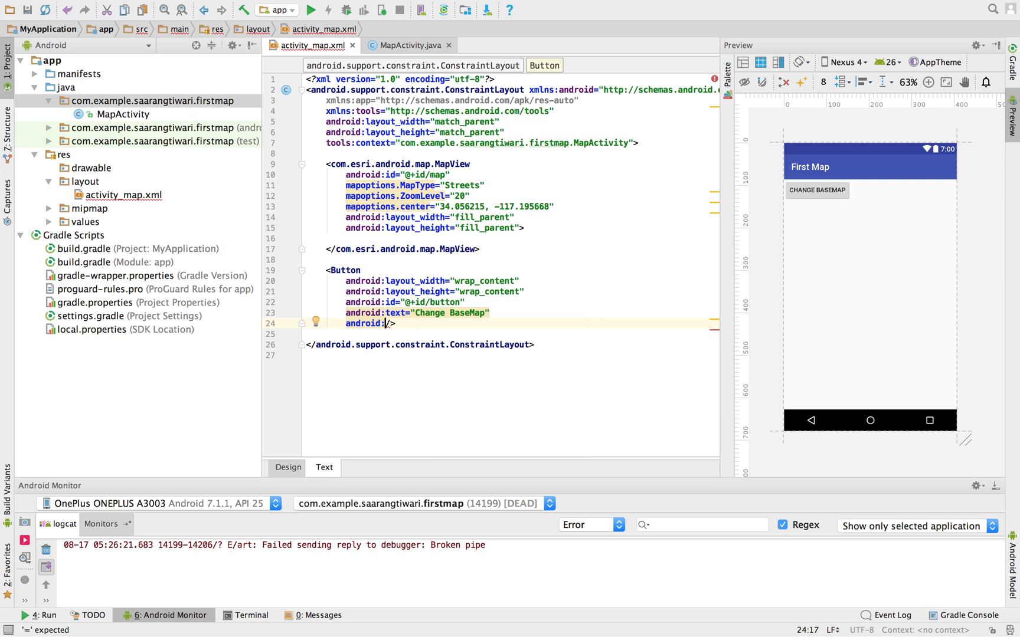
pyautogui.write('all')
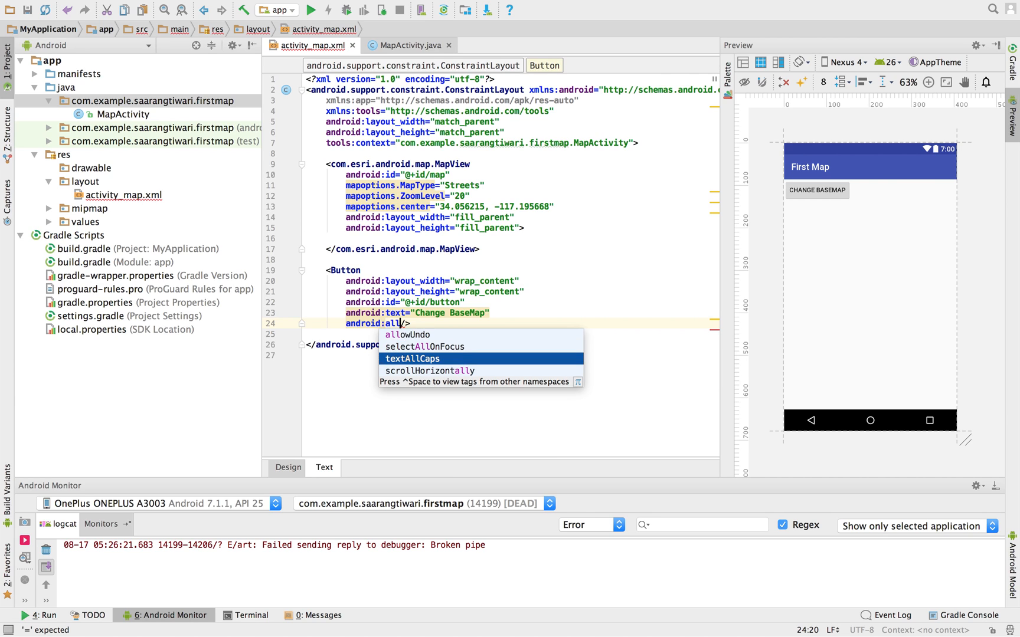
pyautogui.write('textAllCaps="false"')
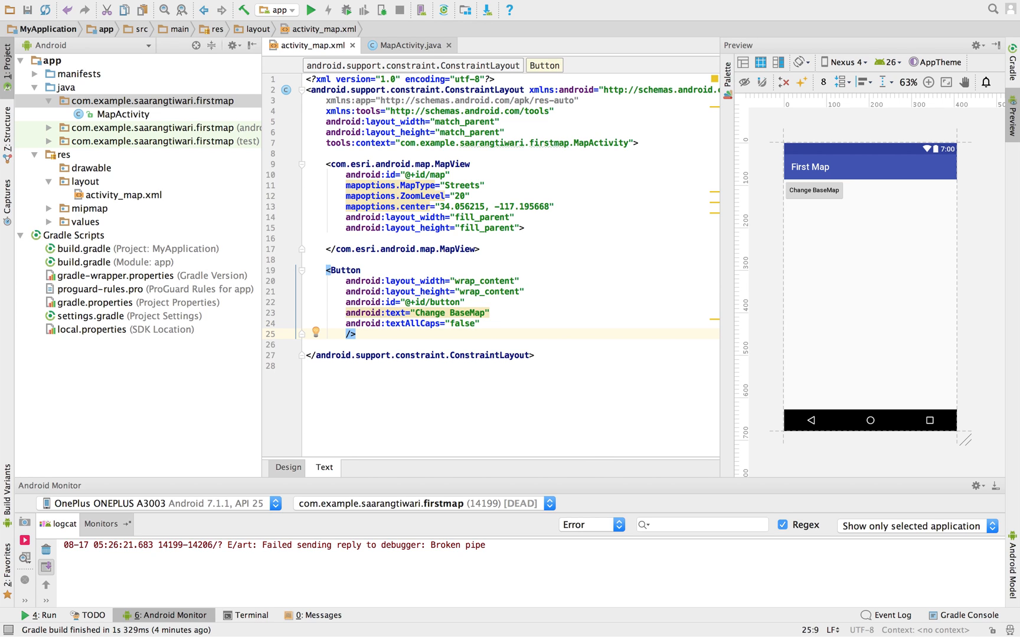
pyautogui.write('android:')
pyautogui.click(511, 354)
pyautogui.write('</Re')
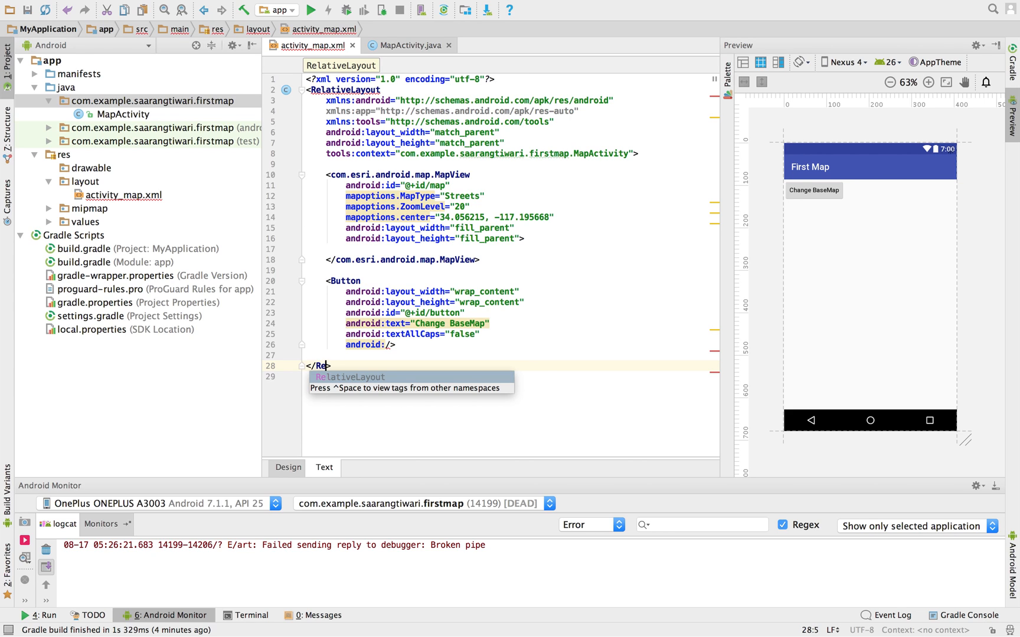
# Complete the RelativeLayout root and add layout_alignParentRight="true" to the button.
pyautogui.press('Enter')
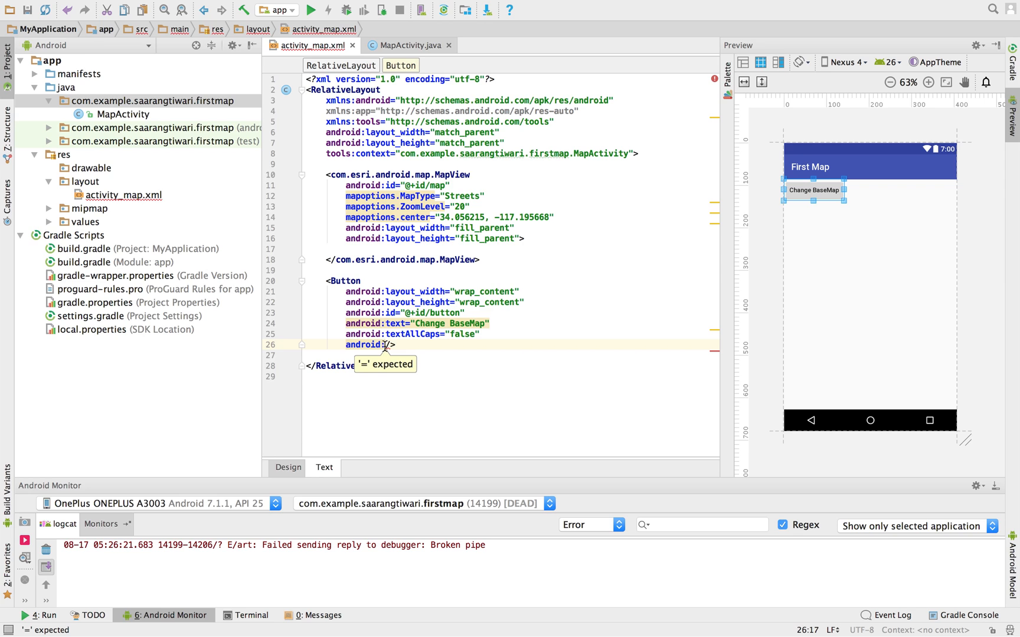
pyautogui.write('ali')
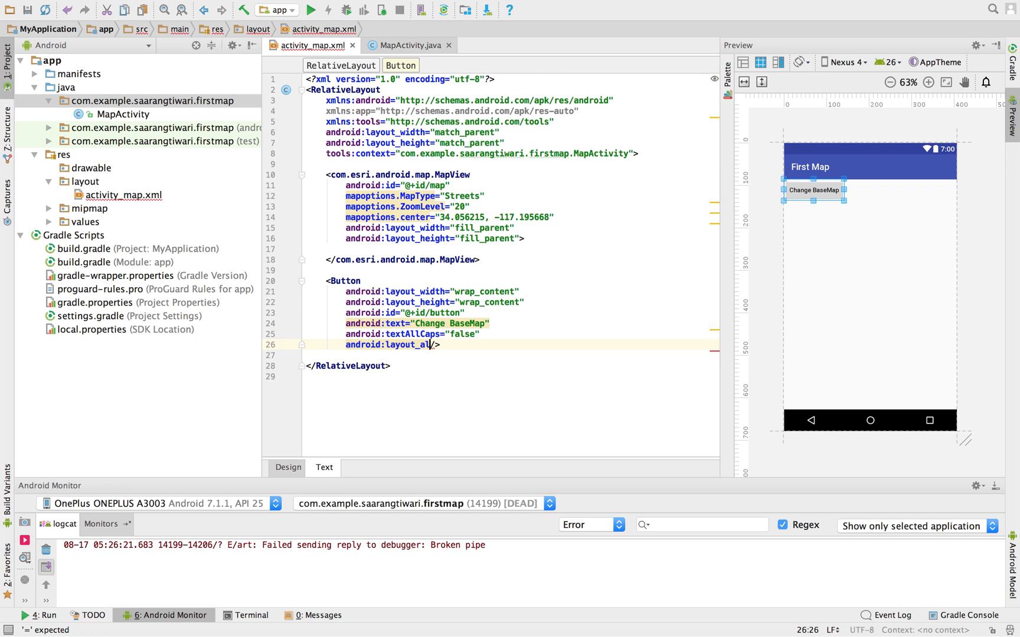
pyautogui.press('backspace')
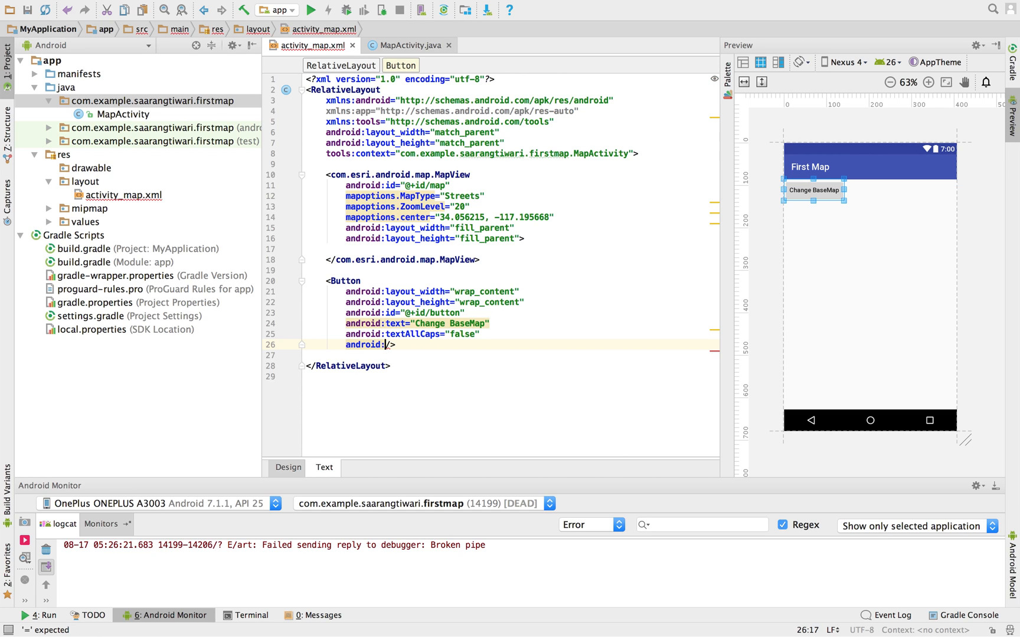
pyautogui.write('left')
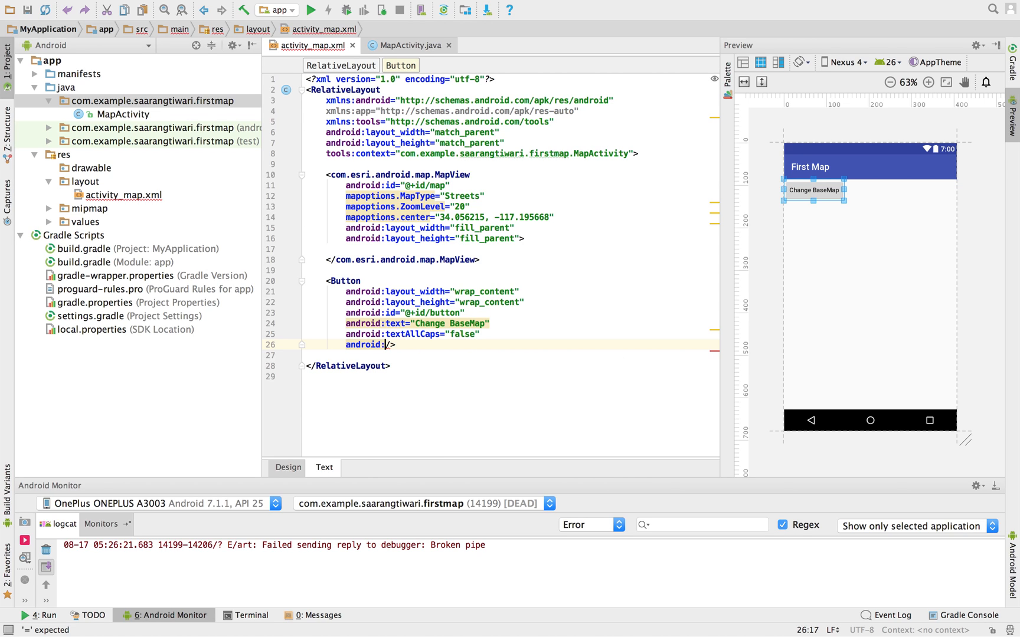
pyautogui.write('left')
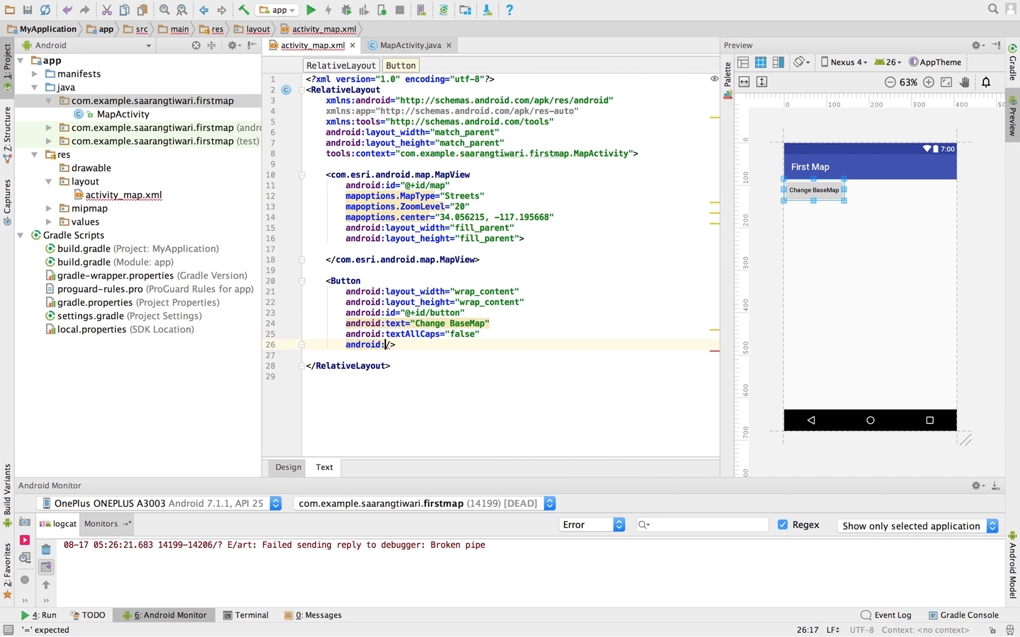
pyautogui.write('parent')
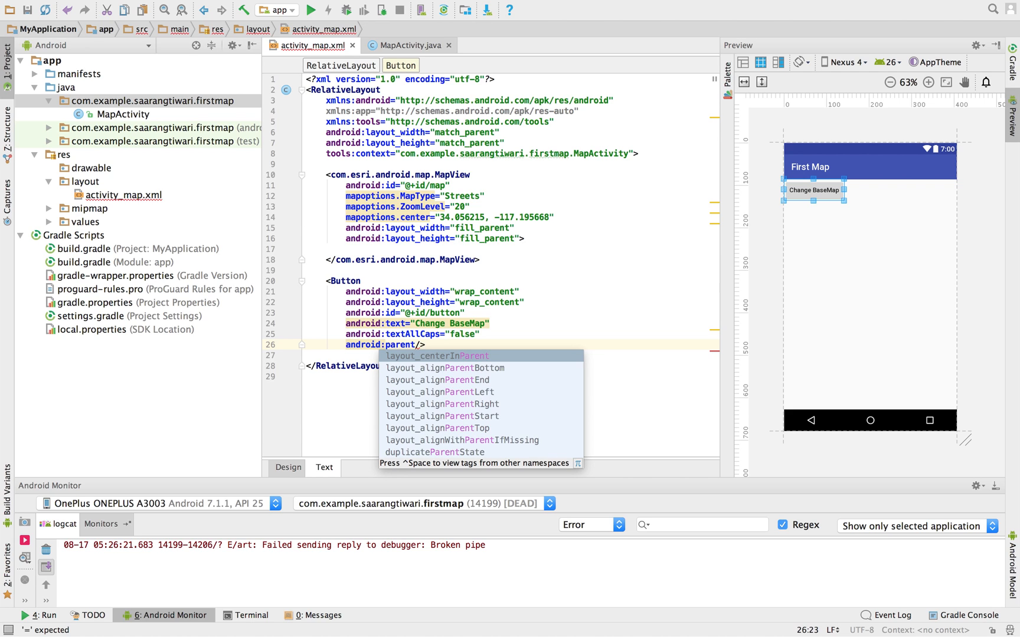
pyautogui.press('down')
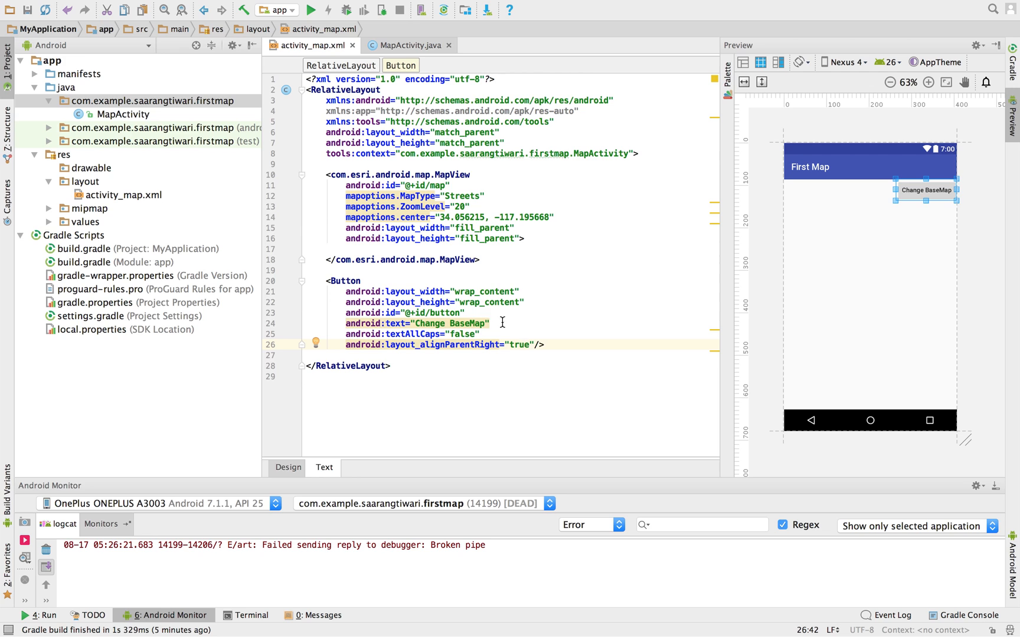
pyautogui.moveTo(385, 53)
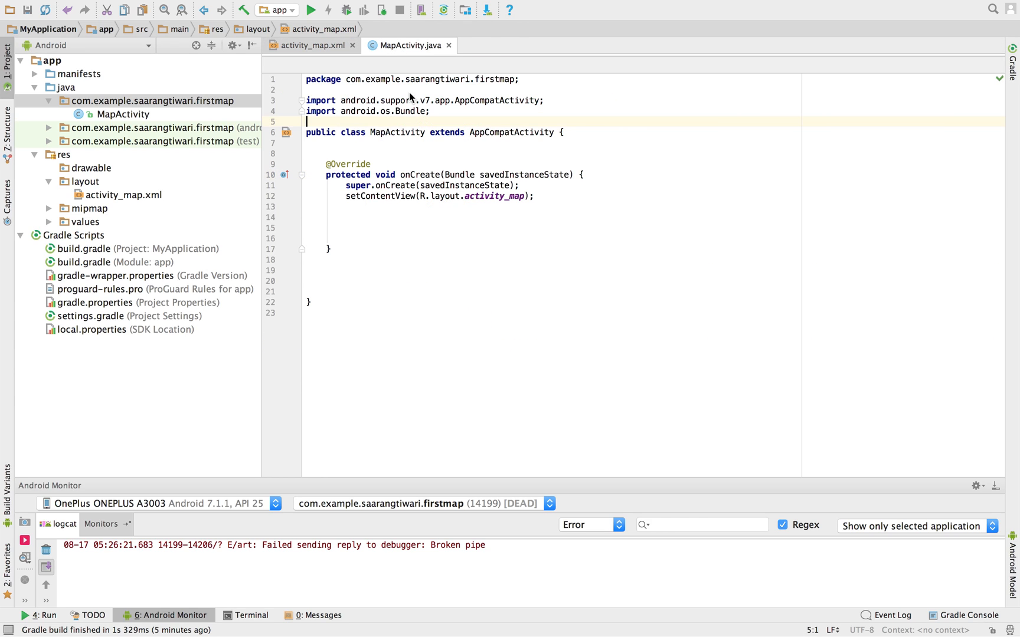
# Declare MapView mapView and Button button fields, checking the ArcGIS dependency in build.gradle.
pyautogui.write('M')
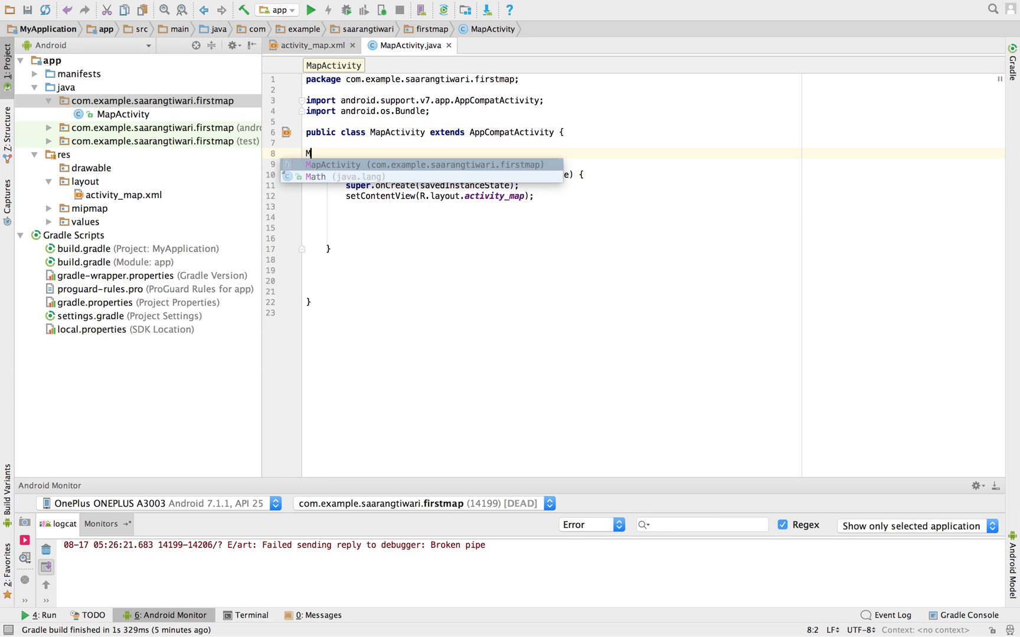
pyautogui.write('apView')
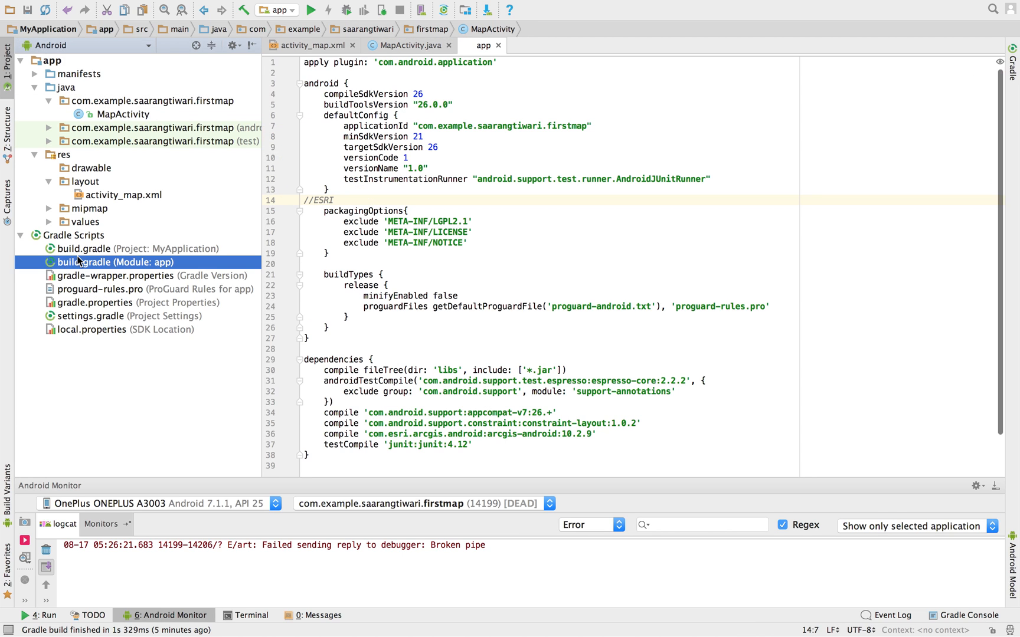
pyautogui.doubleClick(537, 434)
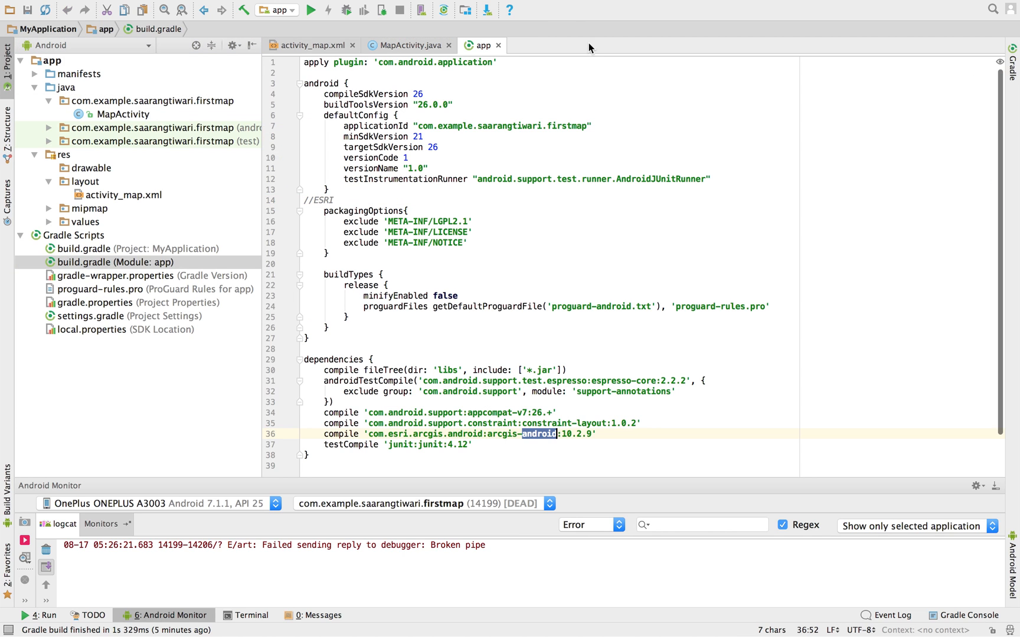
pyautogui.click(408, 45)
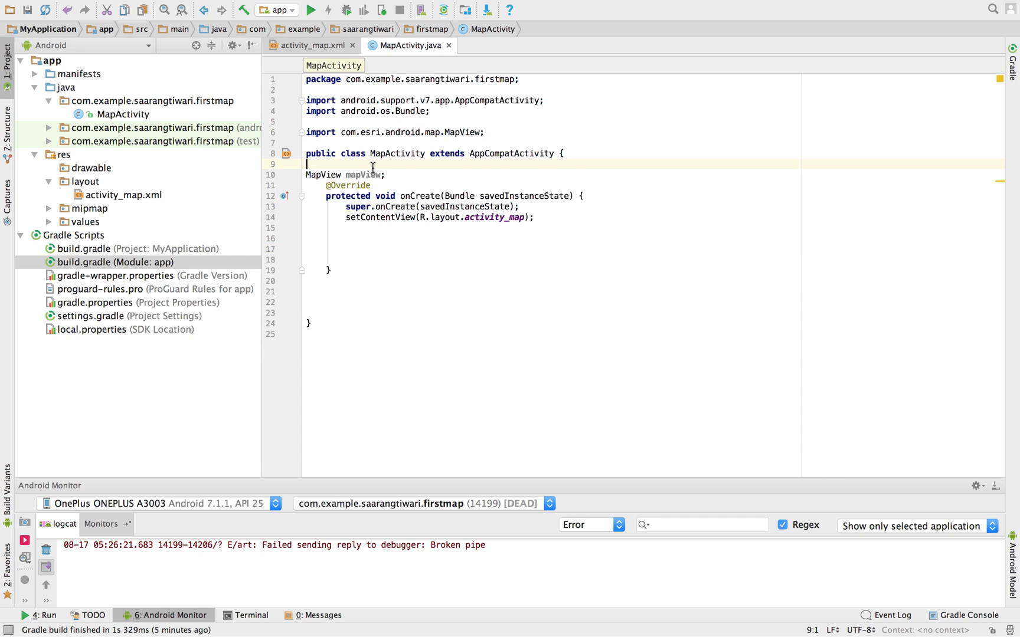
pyautogui.write('Button button;')
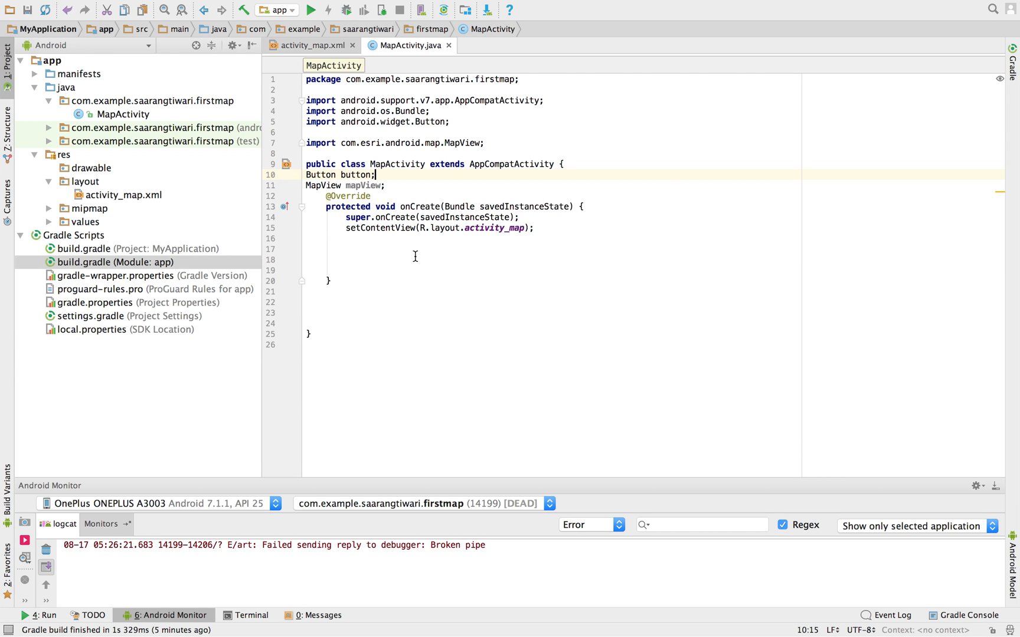
# Assign mapView and button via findViewById to R.id.map and R.id.button, then reformat.
pyautogui.write('mapView=')
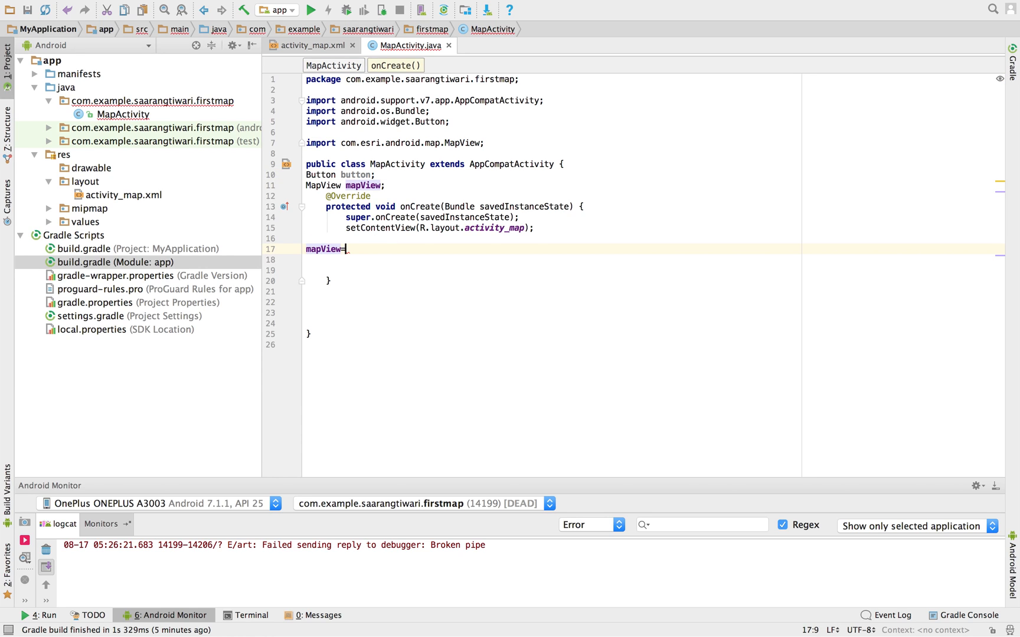
pyautogui.write('(Map')
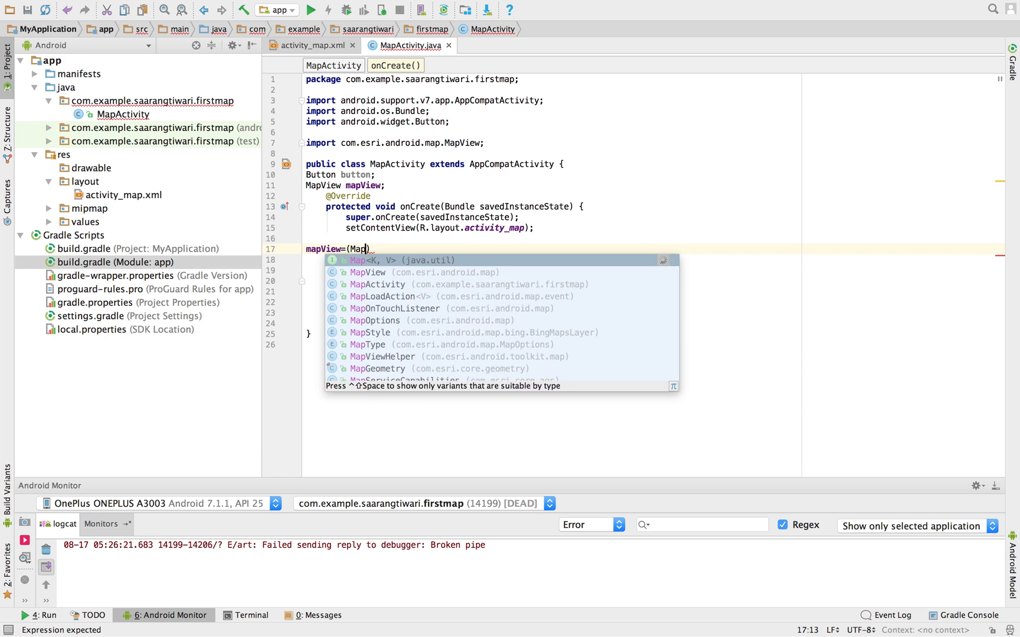
pyautogui.write('MapView) f')
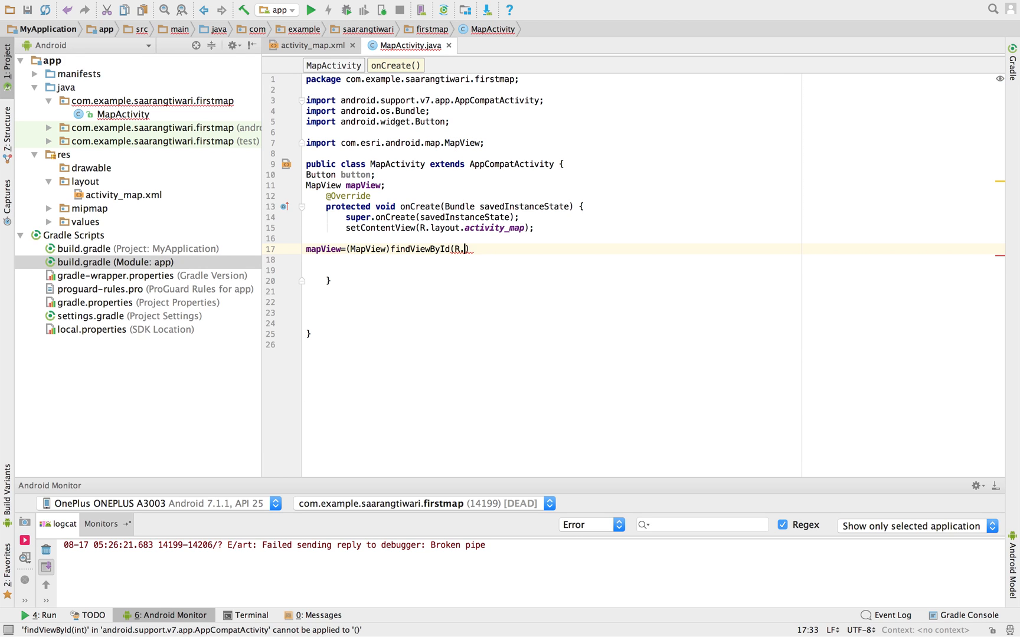
pyautogui.write('id.map')
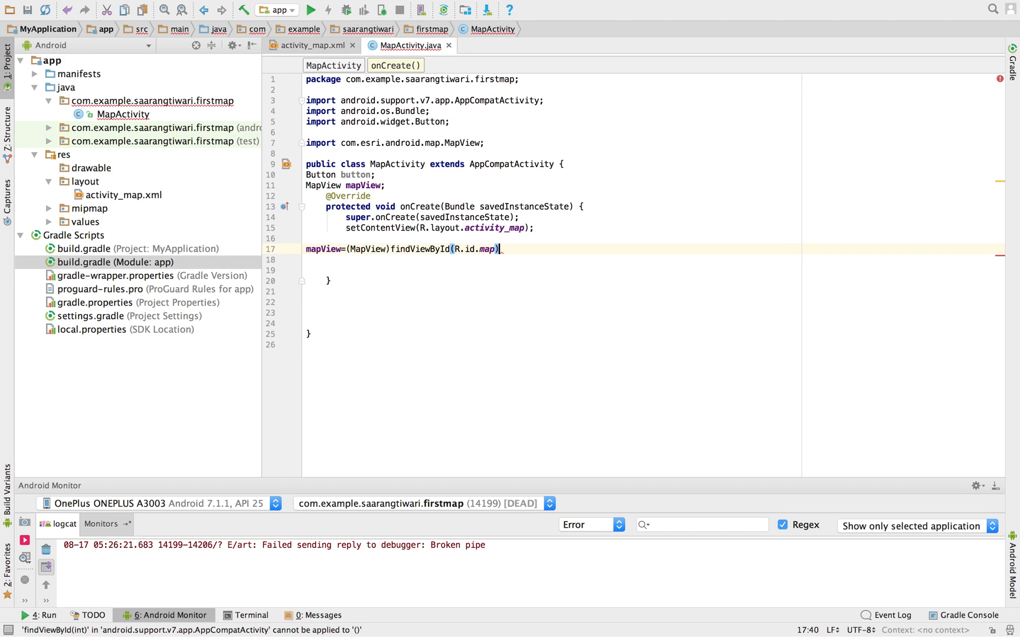
pyautogui.write('button=(Button)f')
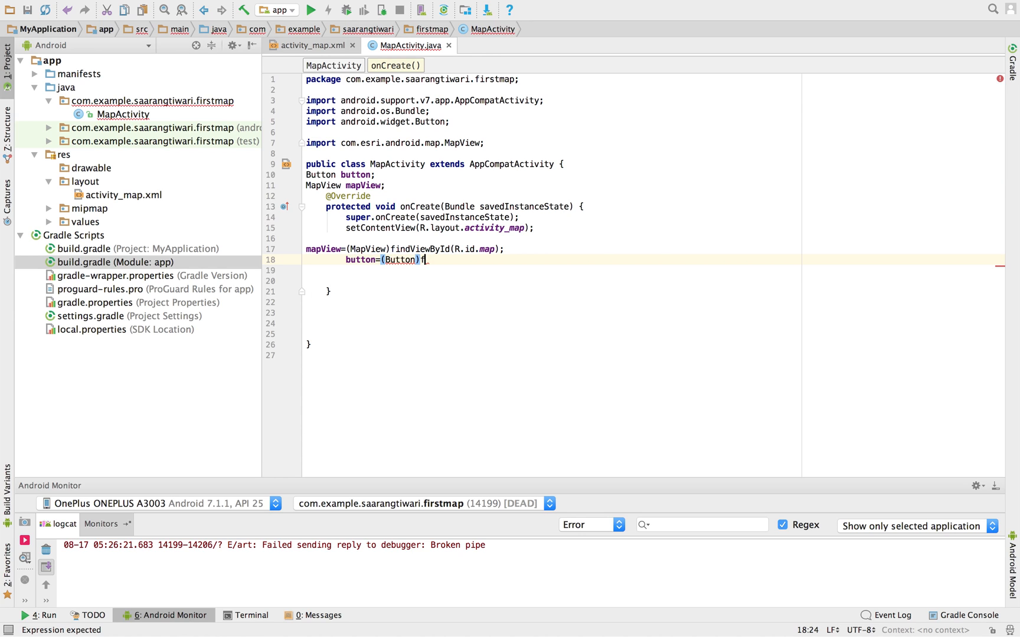
pyautogui.write('indViewById(R.')
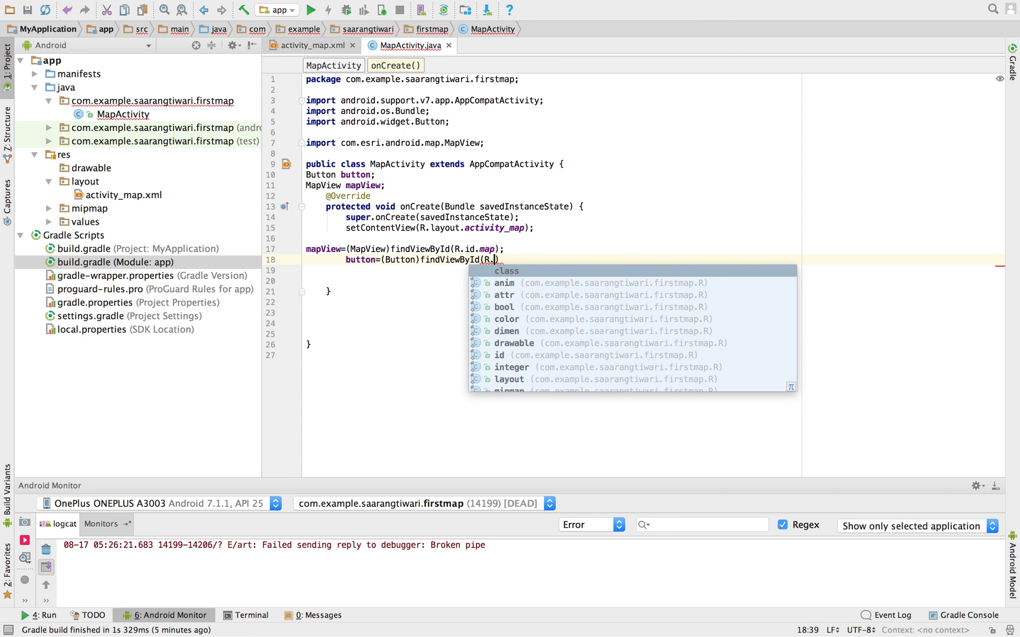
pyautogui.write('id.bu')
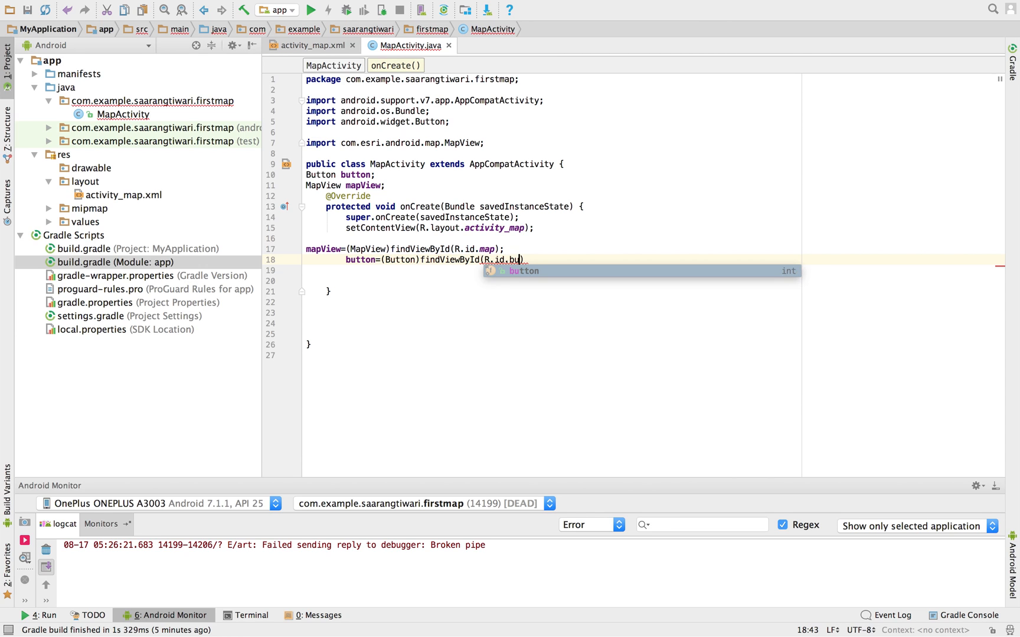
pyautogui.press('Enter')
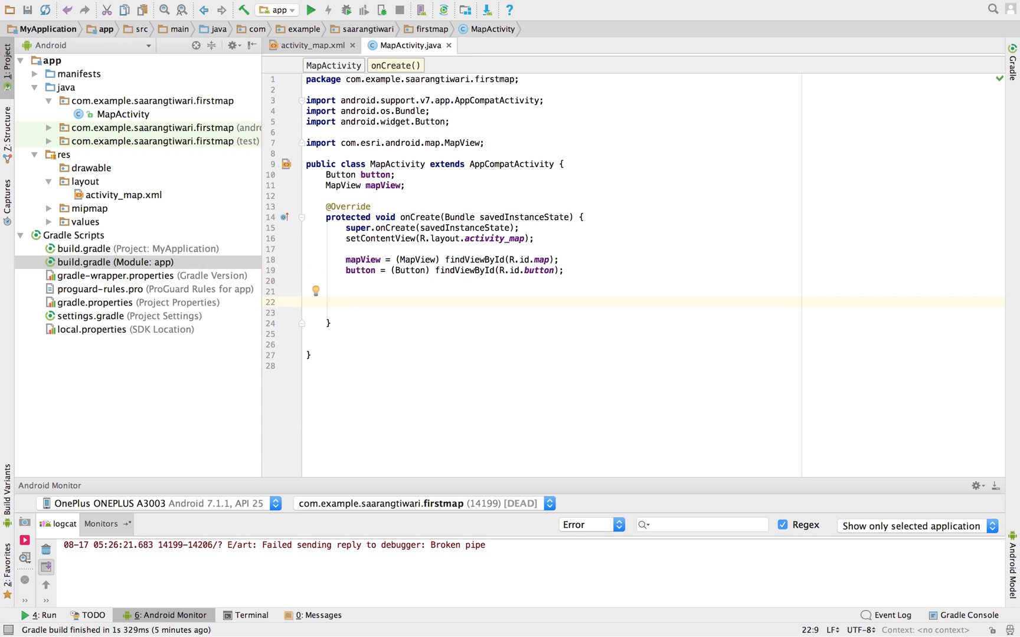
# Add button.setOnClickListener with an onClick that calls changebasemap().
pyautogui.write('B')
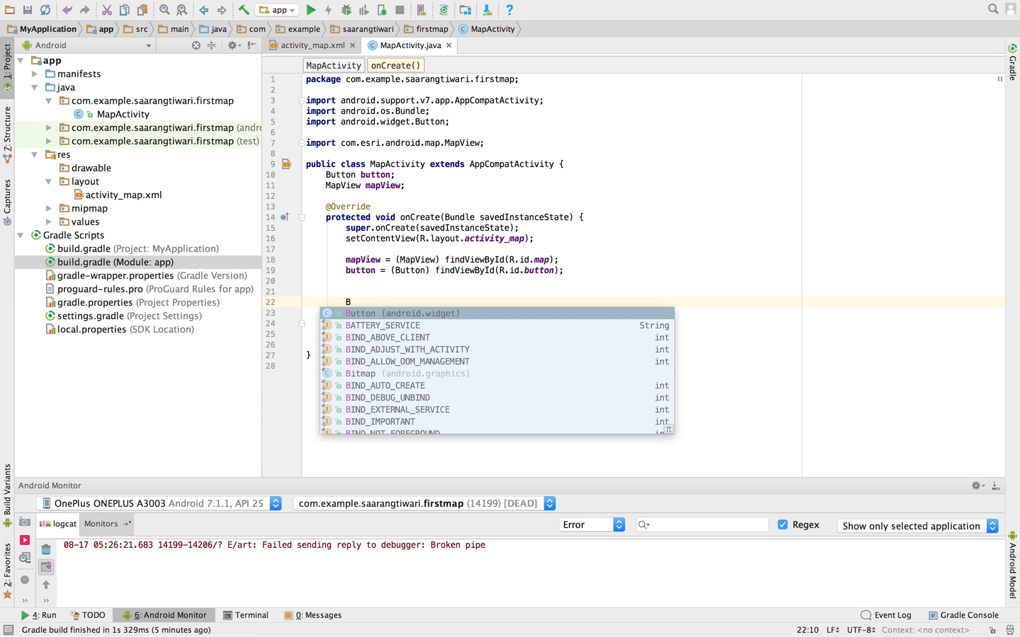
pyautogui.write('utton')
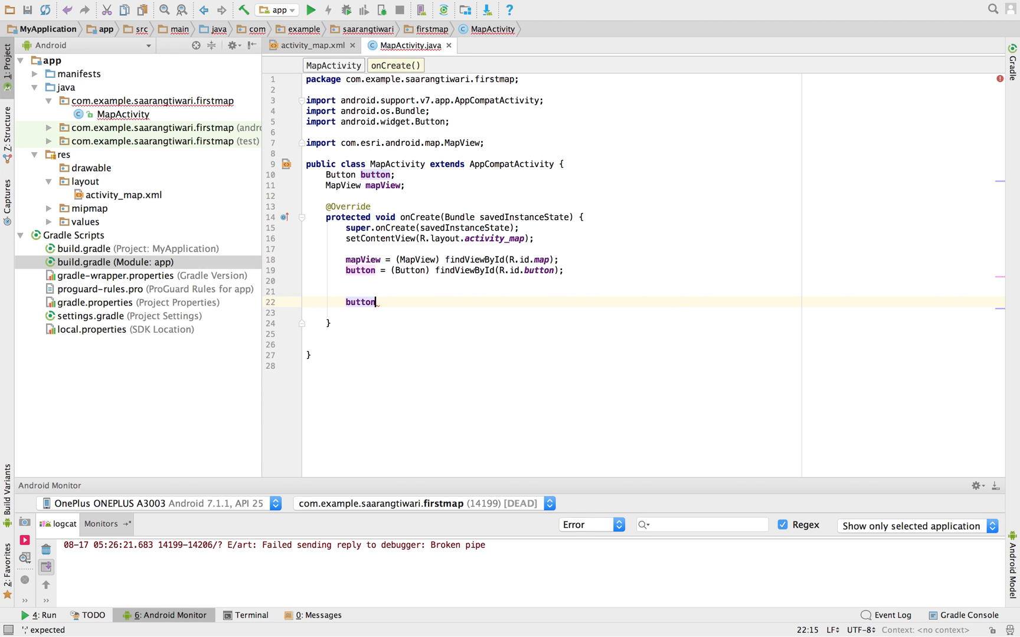
pyautogui.write('.')
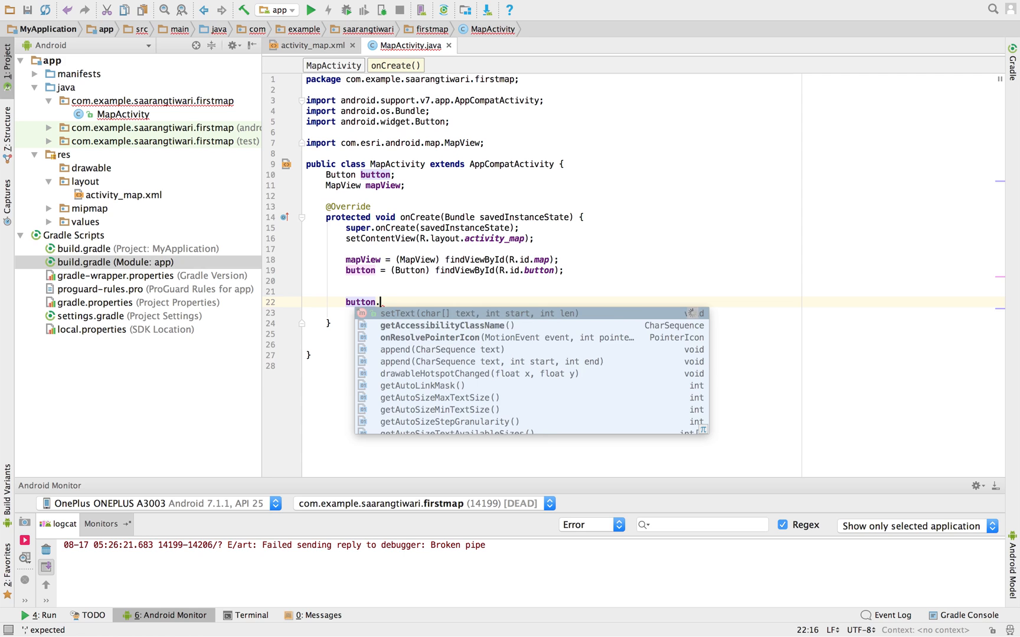
pyautogui.write('setOnClickListener(new View.OnClickListener() {')
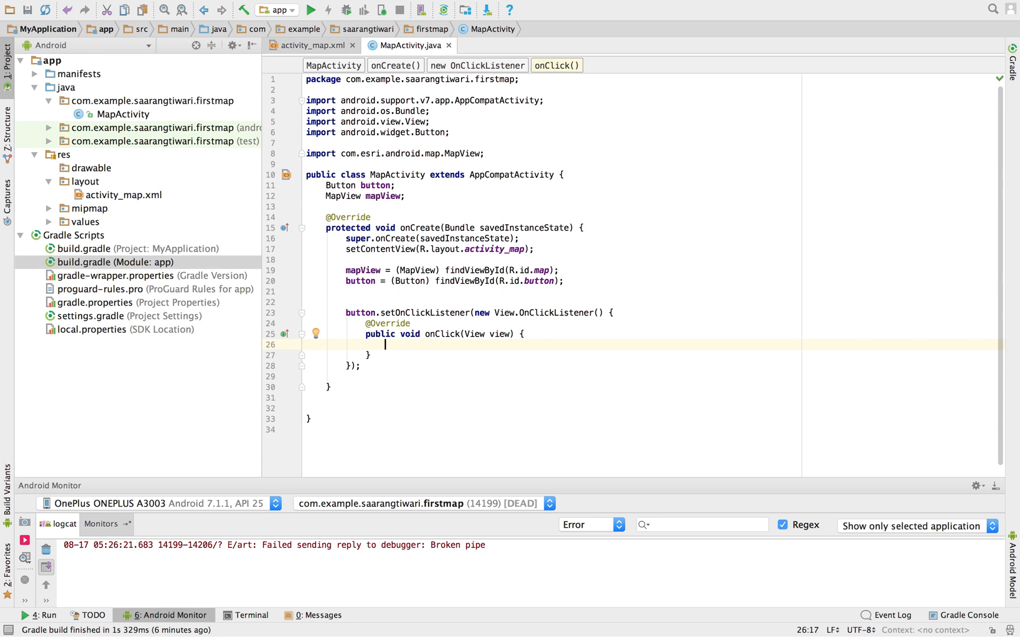
pyautogui.write('chang')
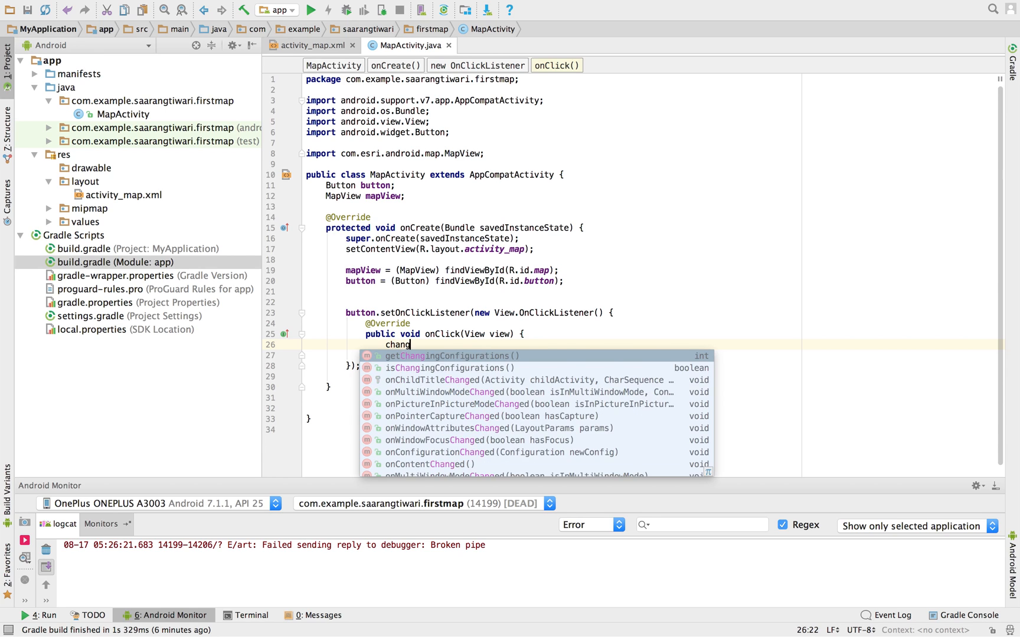
pyautogui.write('ebasem')
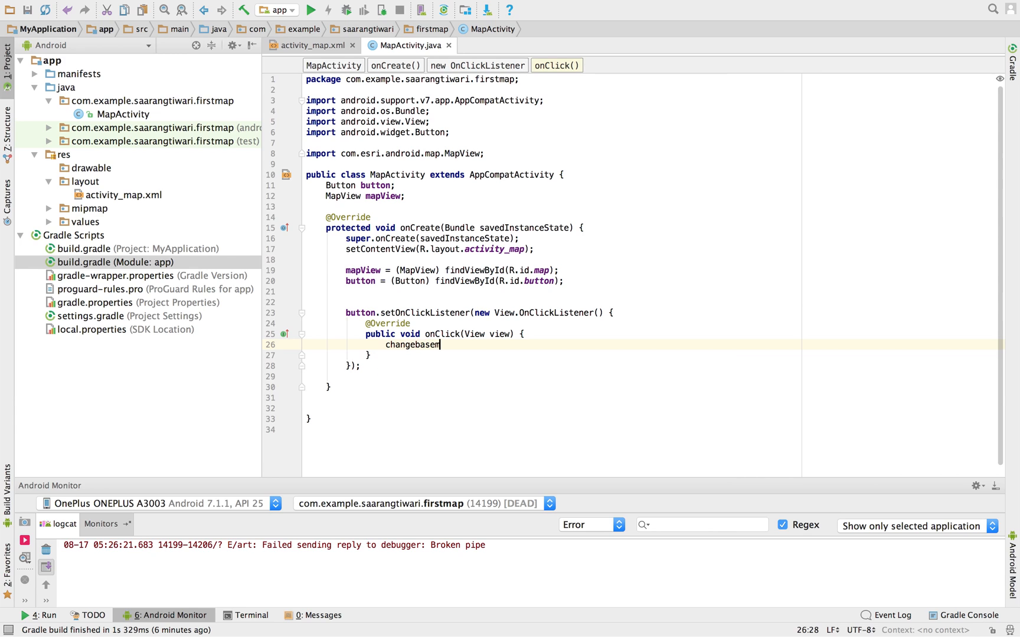
pyautogui.write('ap();')
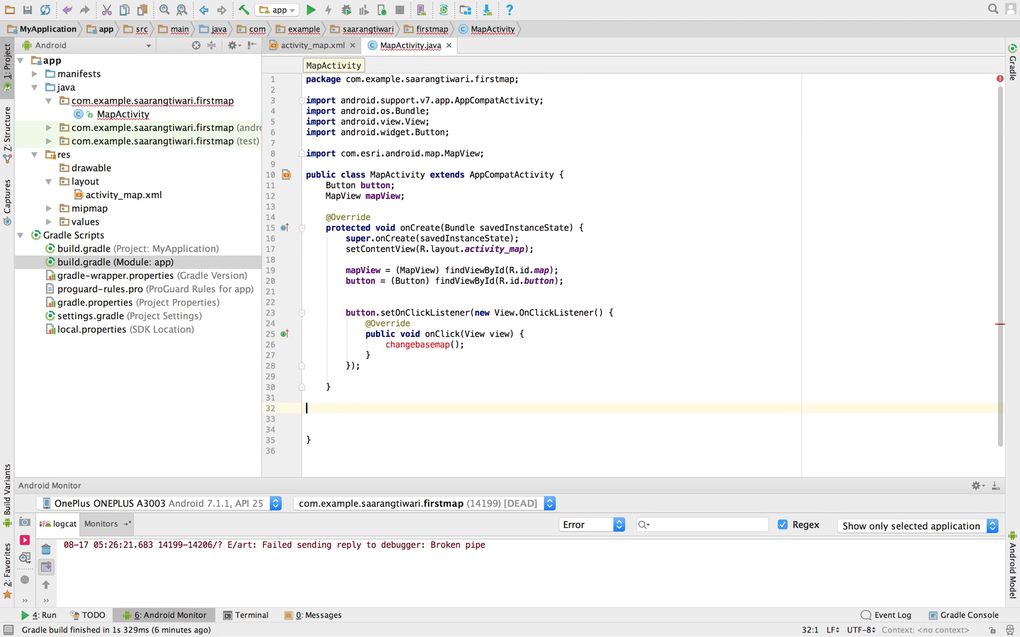
# Declare public void changebasemap() after checking MapType in activity_map.xml.
pyautogui.write('public  void changebasemap(')
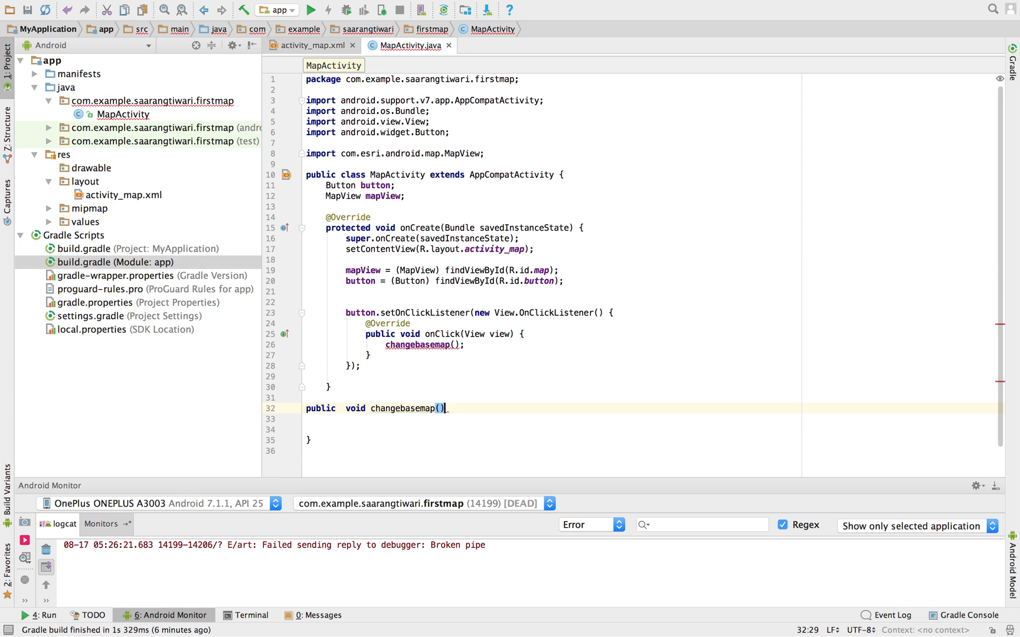
pyautogui.write('{')
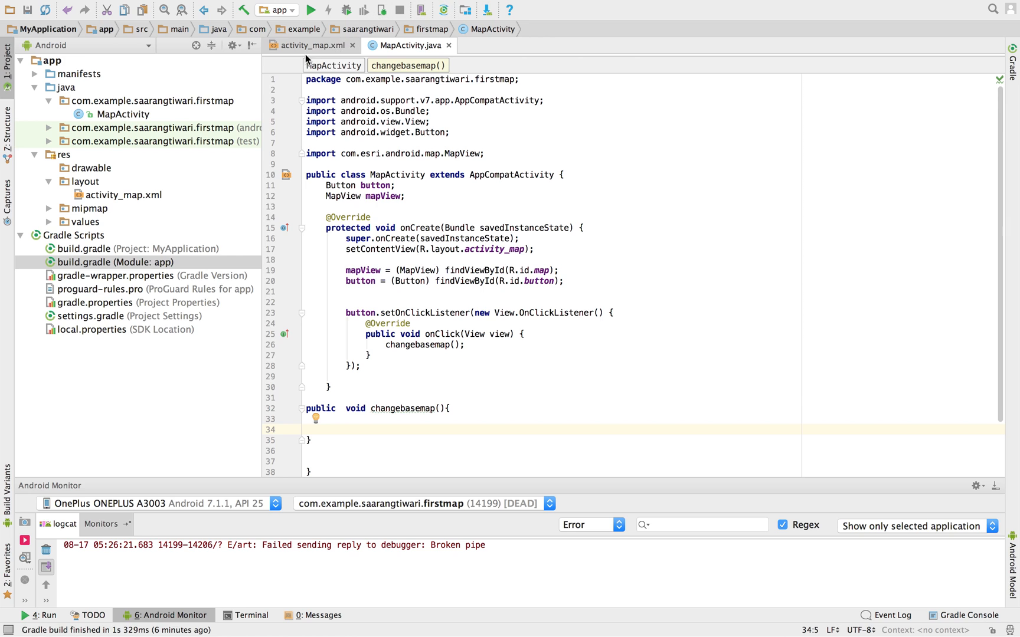
pyautogui.click(306, 44)
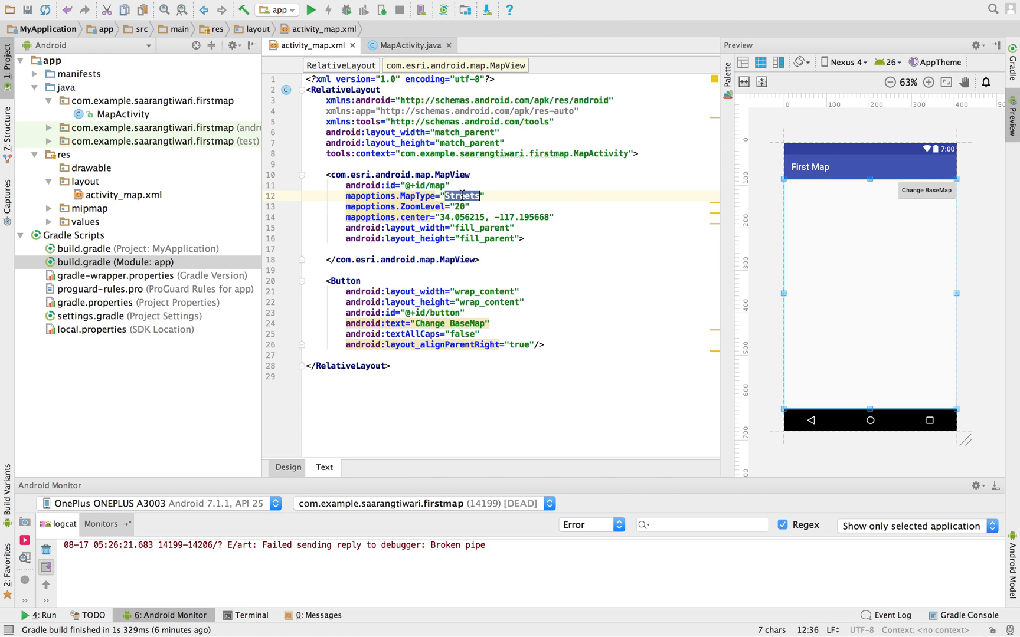
pyautogui.click(404, 45)
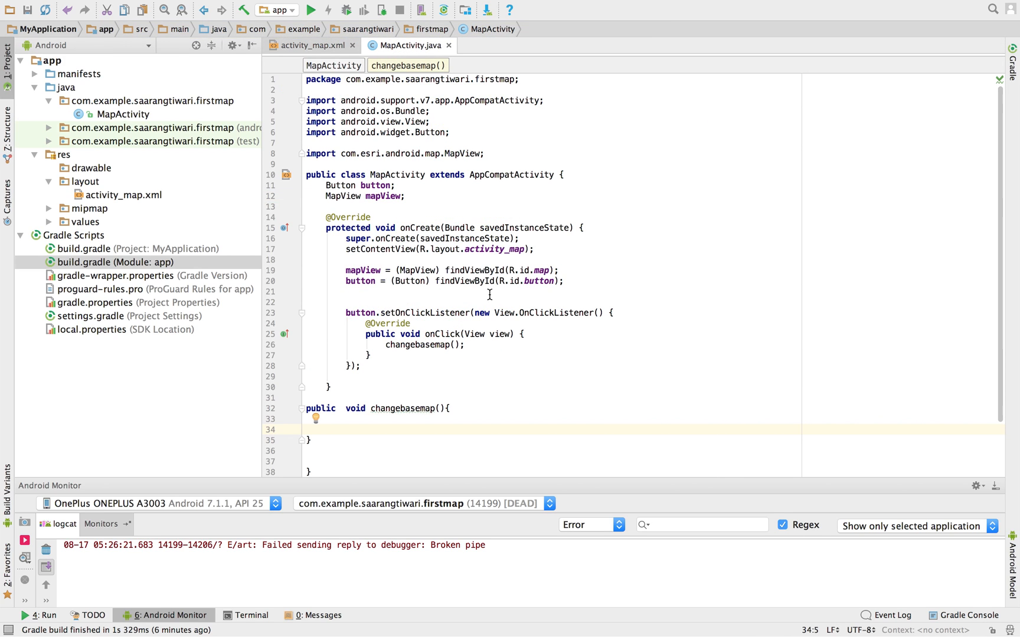
pyautogui.write('Map')
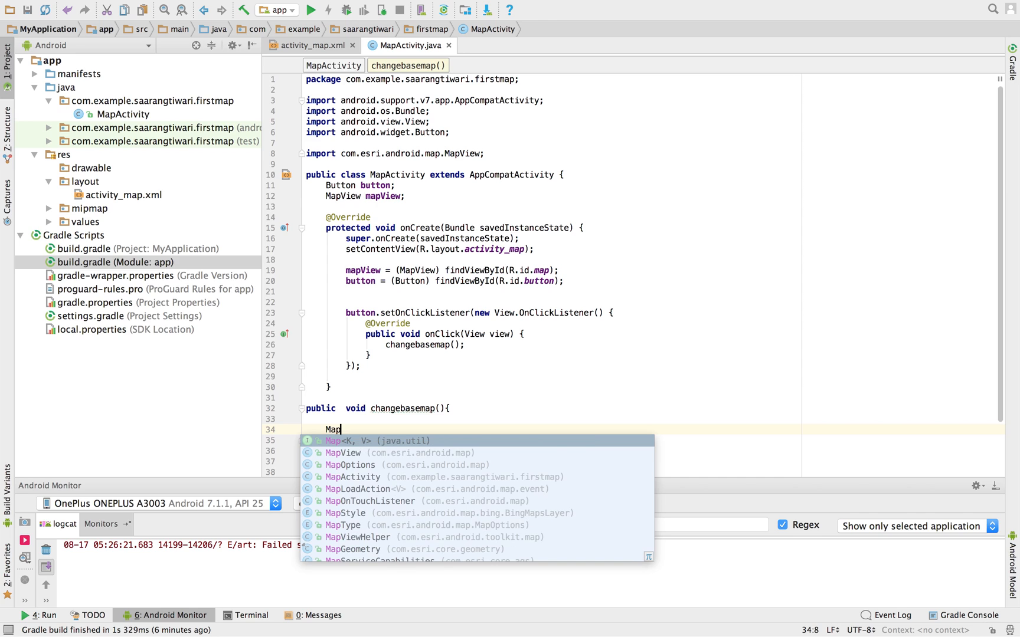
# Create a MapOptions object with MapType.SATELLITE.
pyautogui.write('Op')
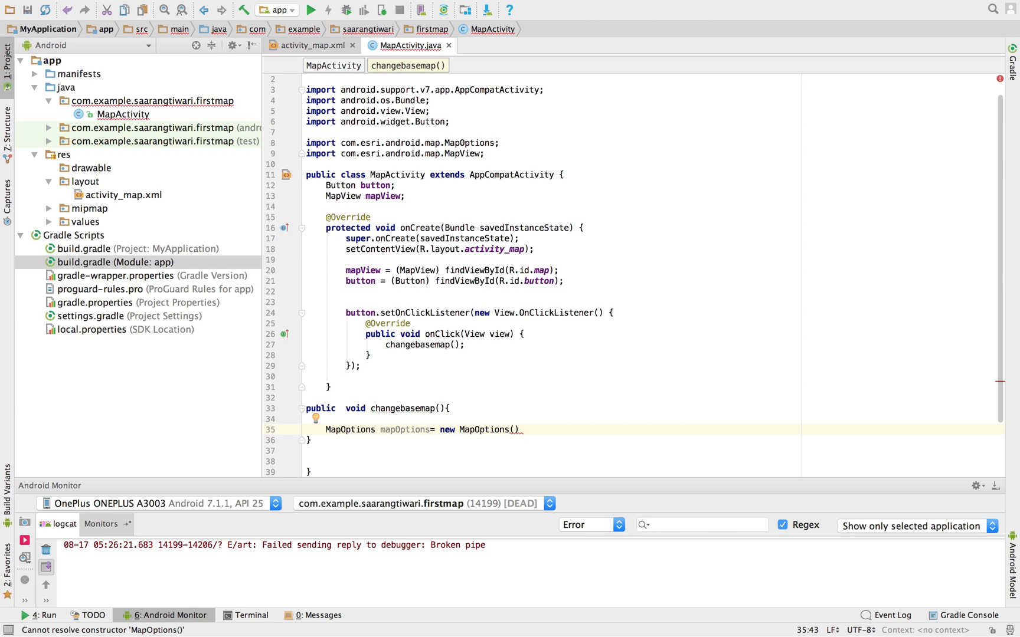
pyautogui.write('Map')
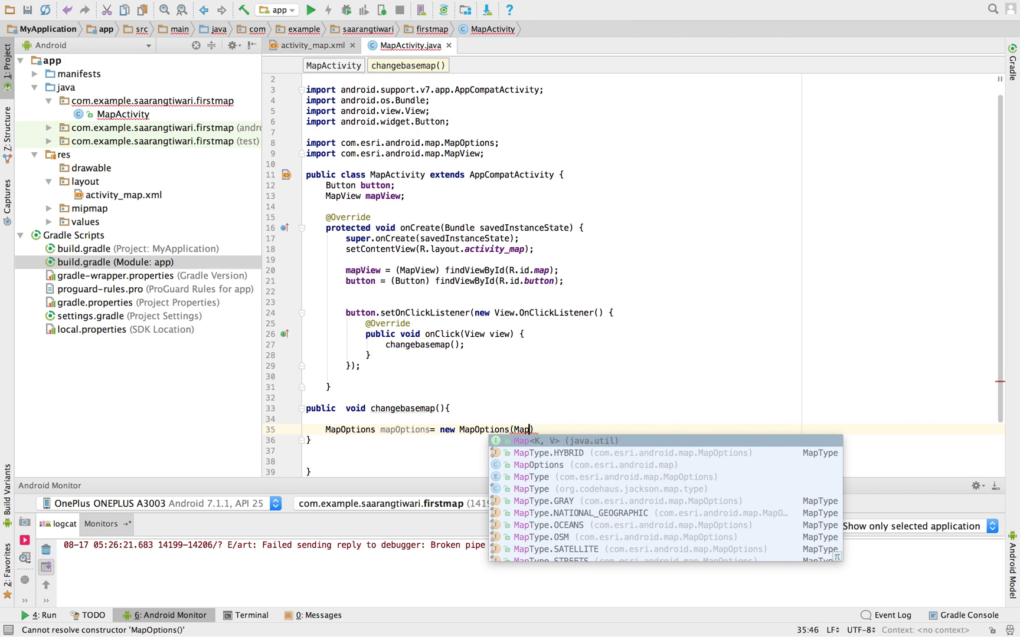
pyautogui.write('tions.MapType.)')
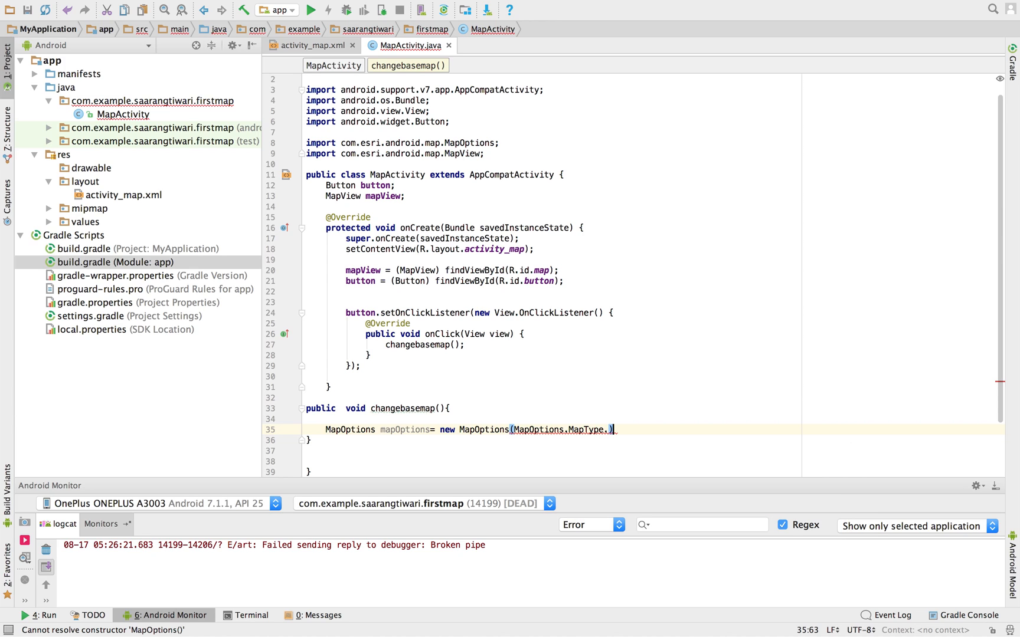
pyautogui.write('SATELLITE')
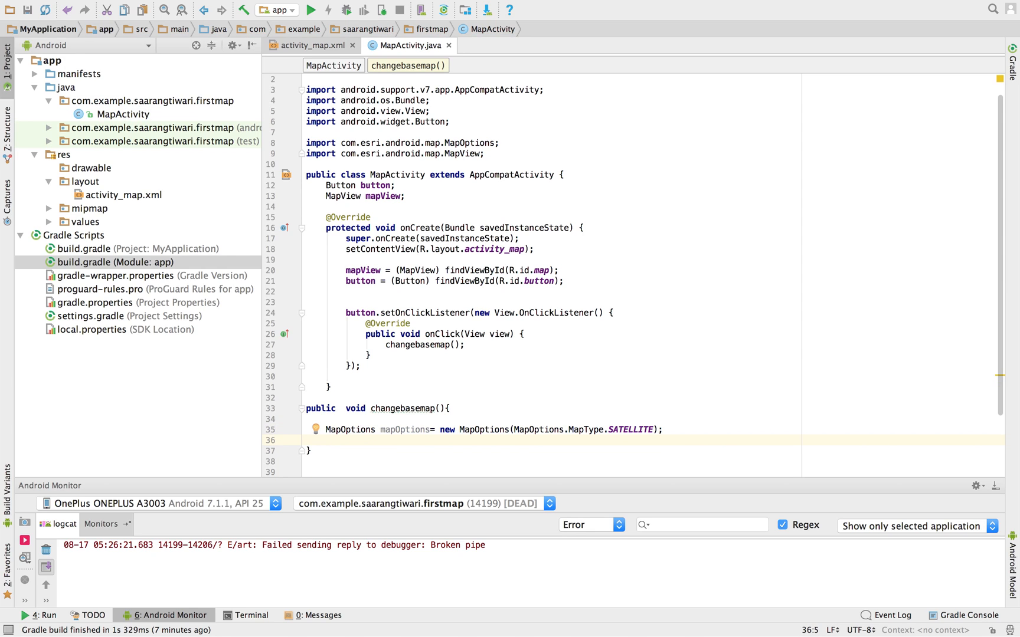
# Apply the options with mapView.setMapOptions(mapOptions).
pyautogui.write('mapv')
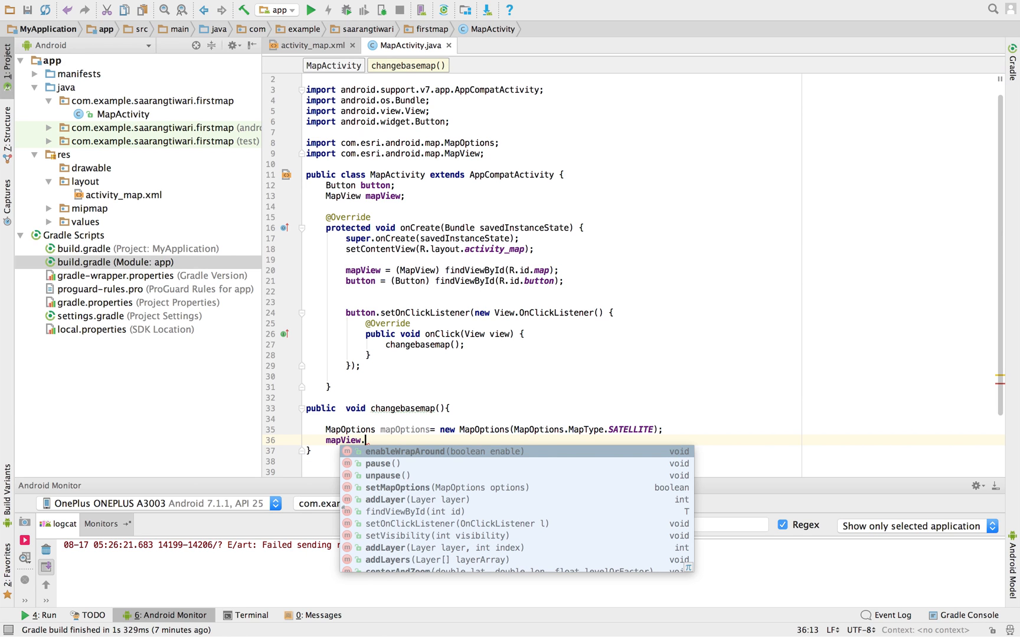
pyautogui.write('setMap')
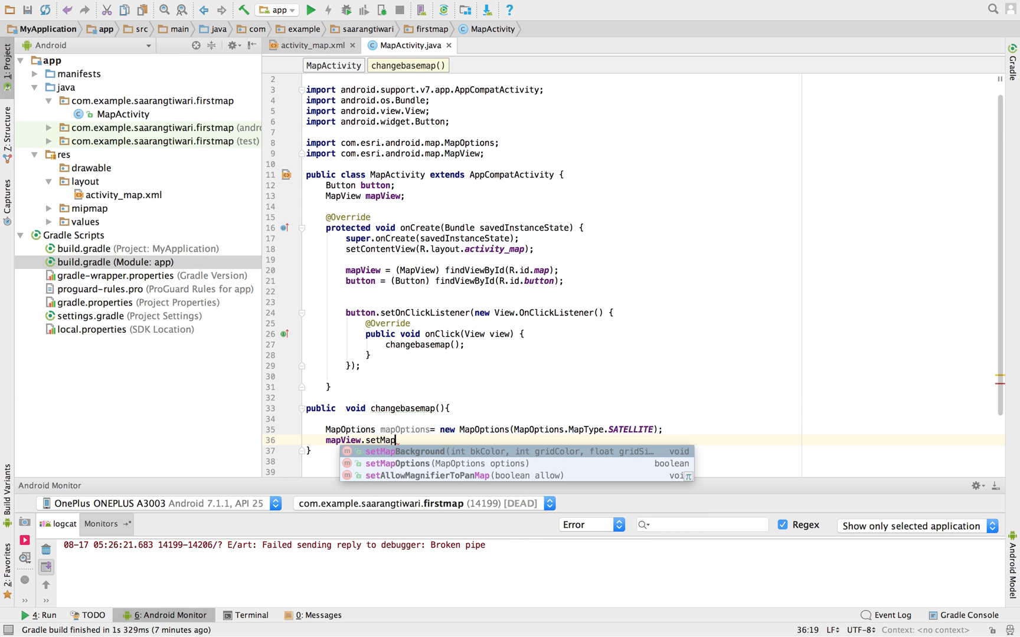
pyautogui.click(396, 464)
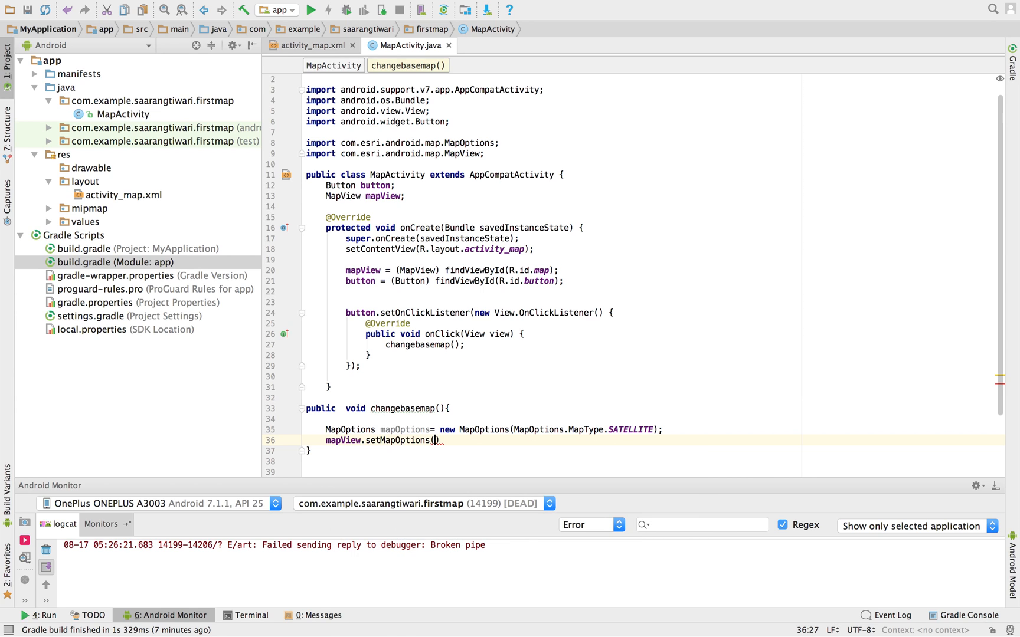
pyautogui.write('mapOptions')
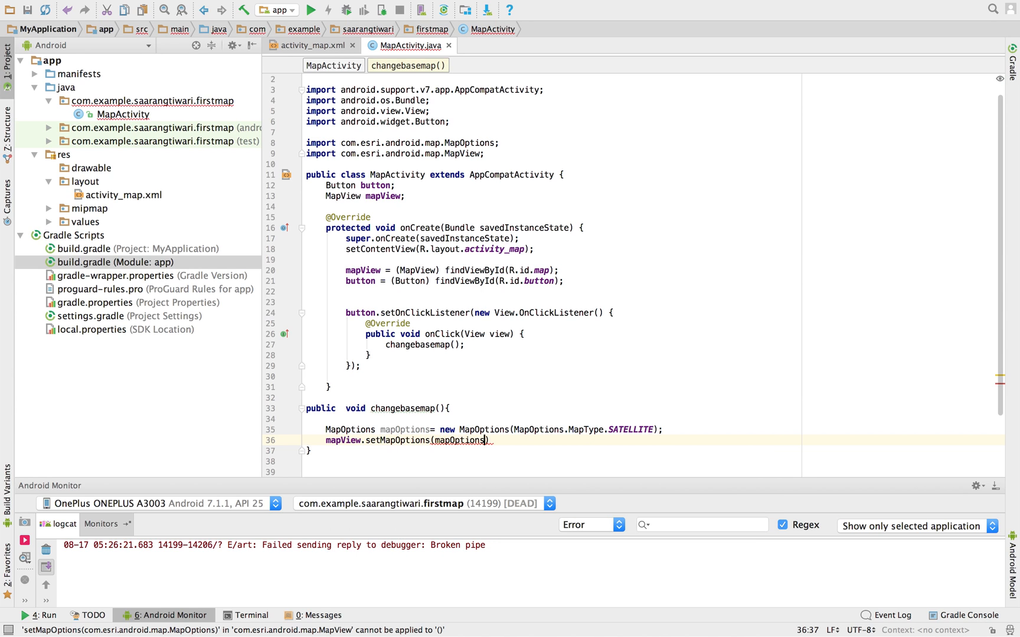
pyautogui.write(';')
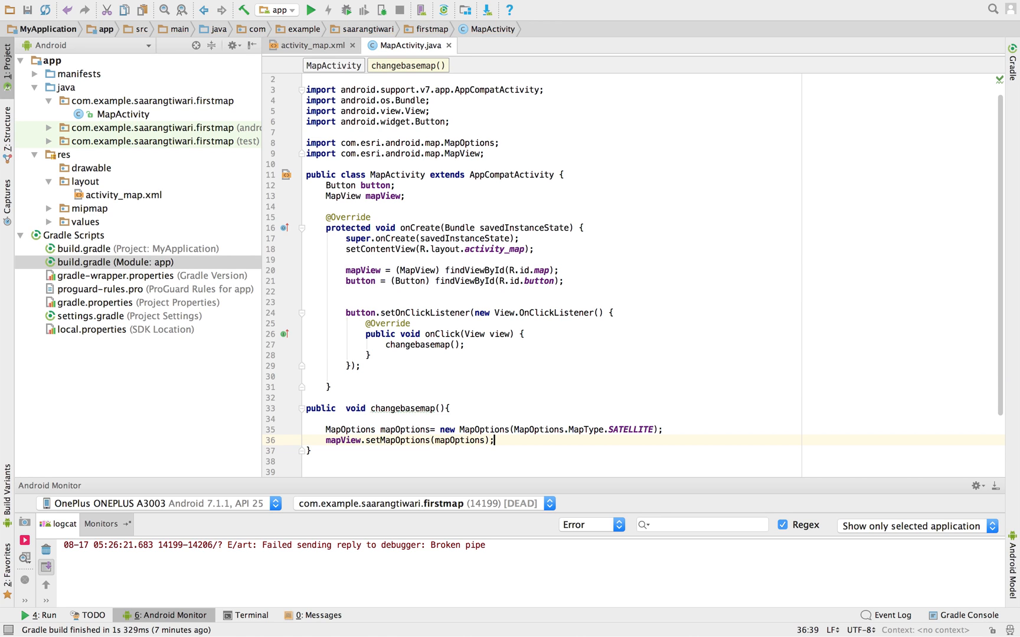
pyautogui.write('Toas')
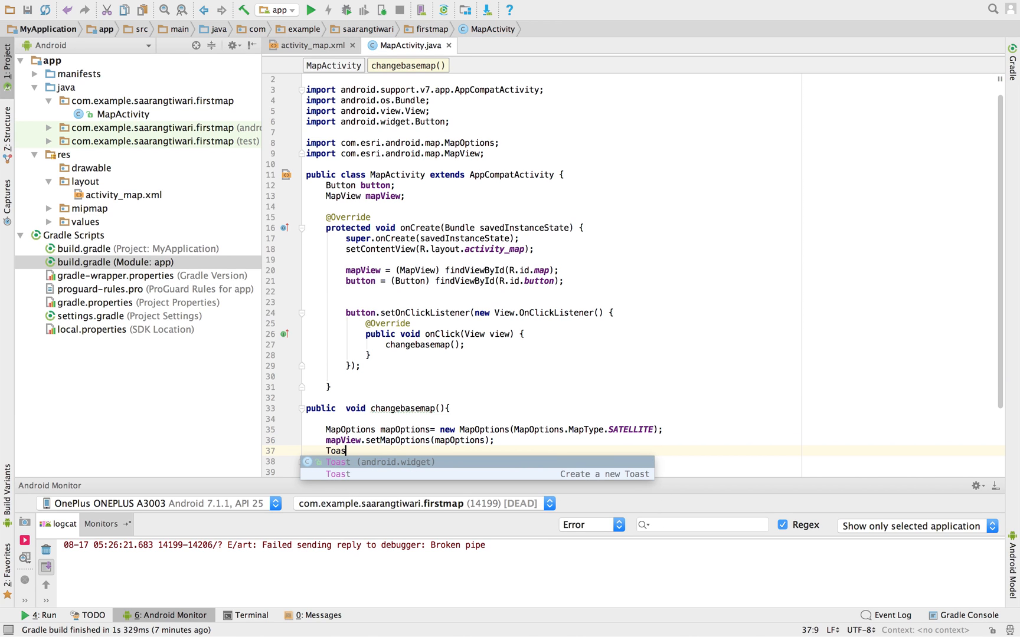
# Show a LENGTH_LONG Toast saying 'Basemap changed to Satellite'.
pyautogui.write('.makeText(')
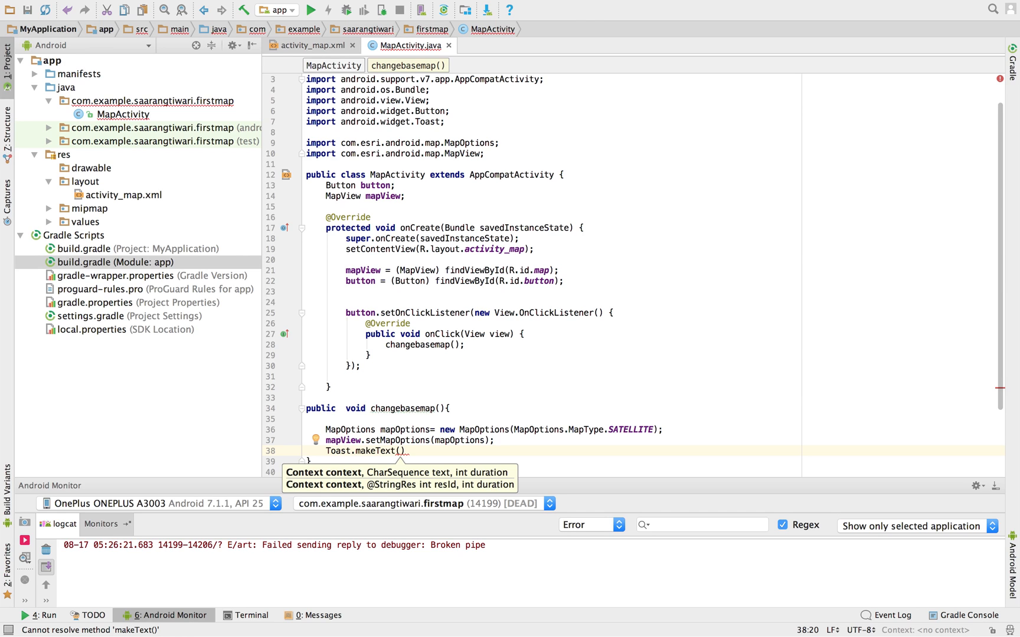
pyautogui.write('ths')
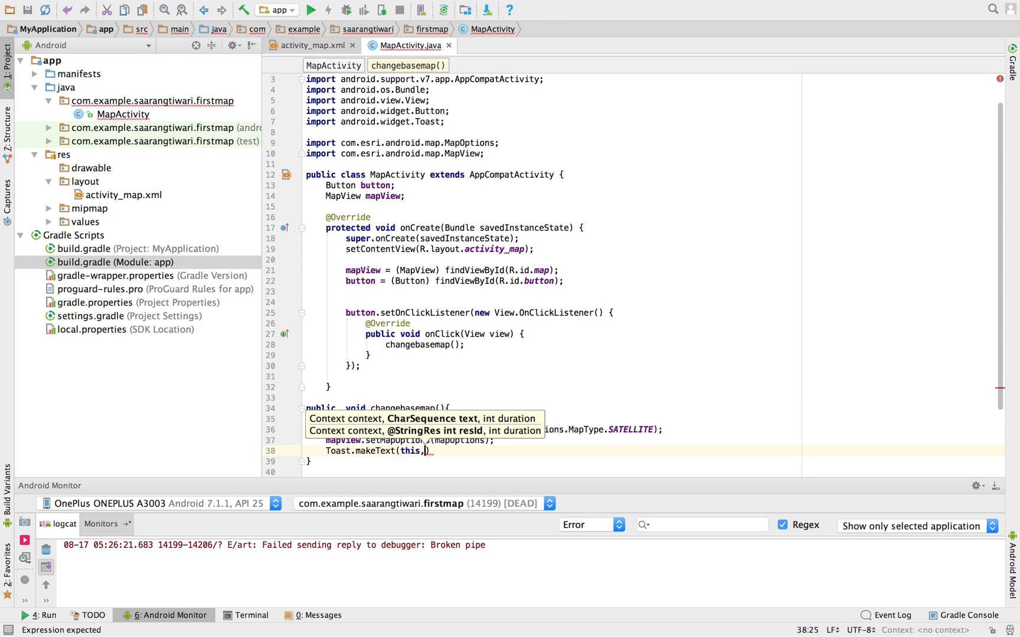
pyautogui.write('"Basemap changed to')
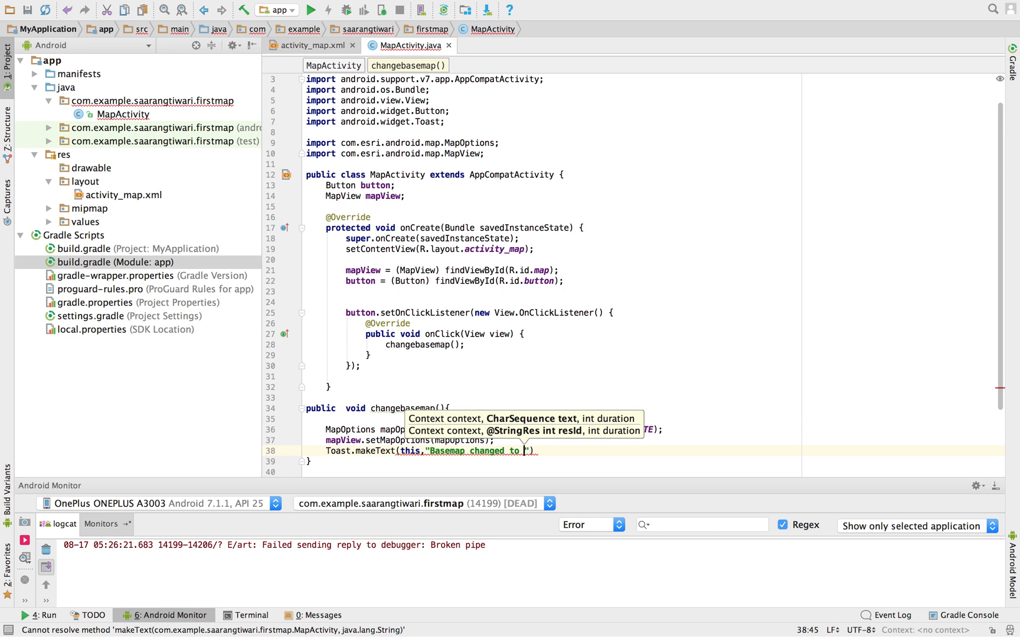
pyautogui.write('Satellite')
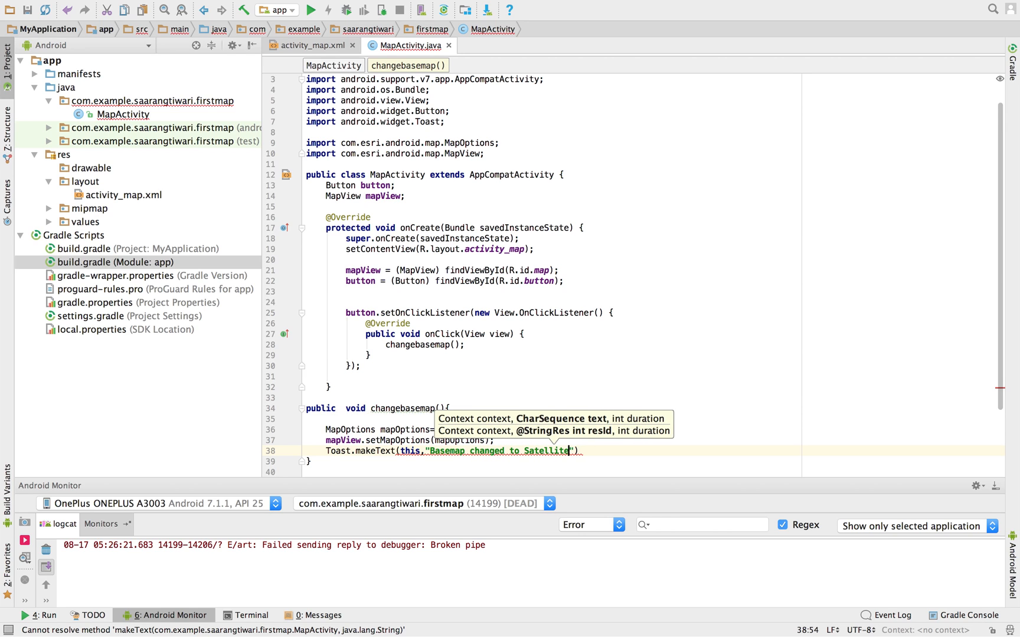
pyautogui.write(',Toa')
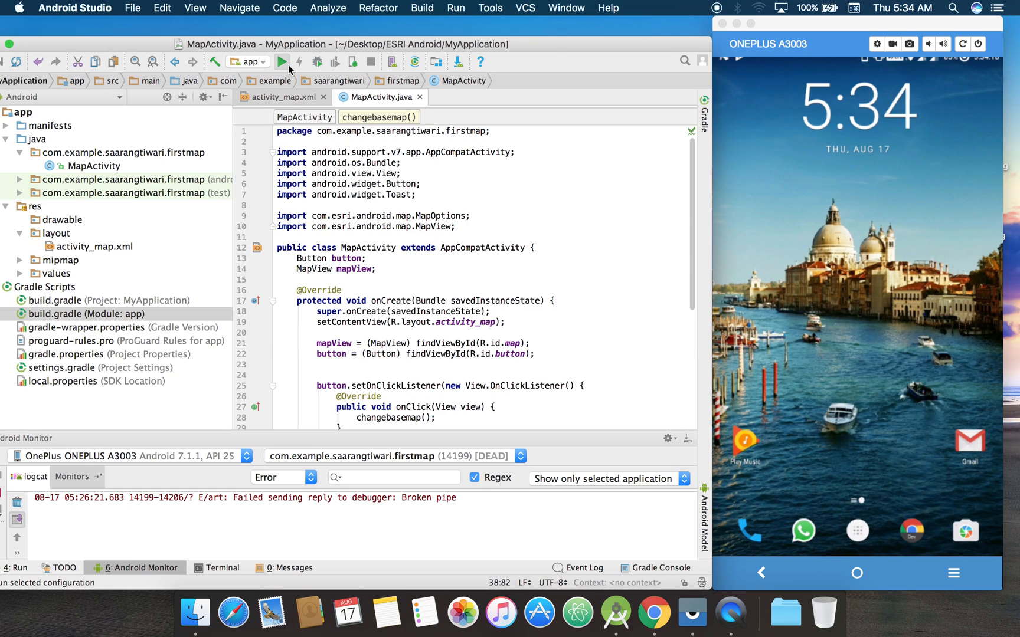
# Run the app on the OnePlus phone and tap Change BaseMap in the Vysor mirror.
pyautogui.click(282, 62)
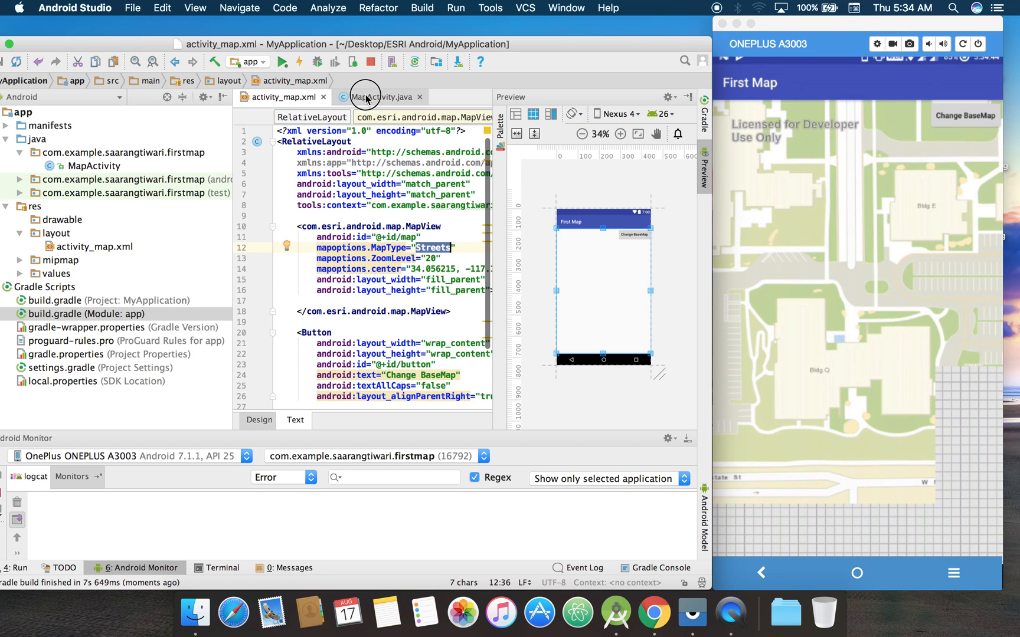
pyautogui.click(380, 96)
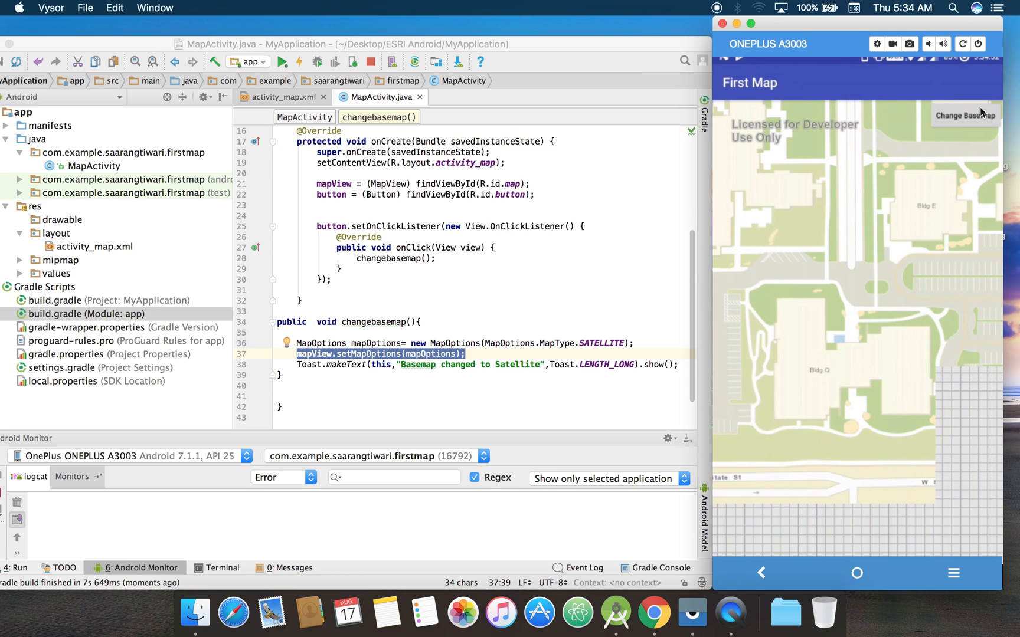
pyautogui.click(966, 115)
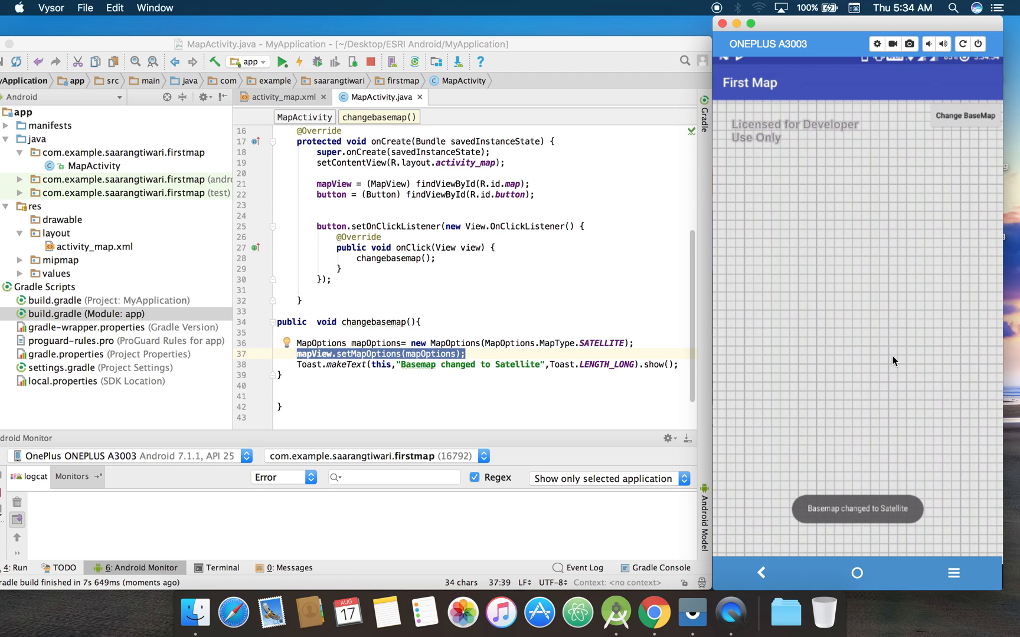
pyautogui.moveTo(846, 201)
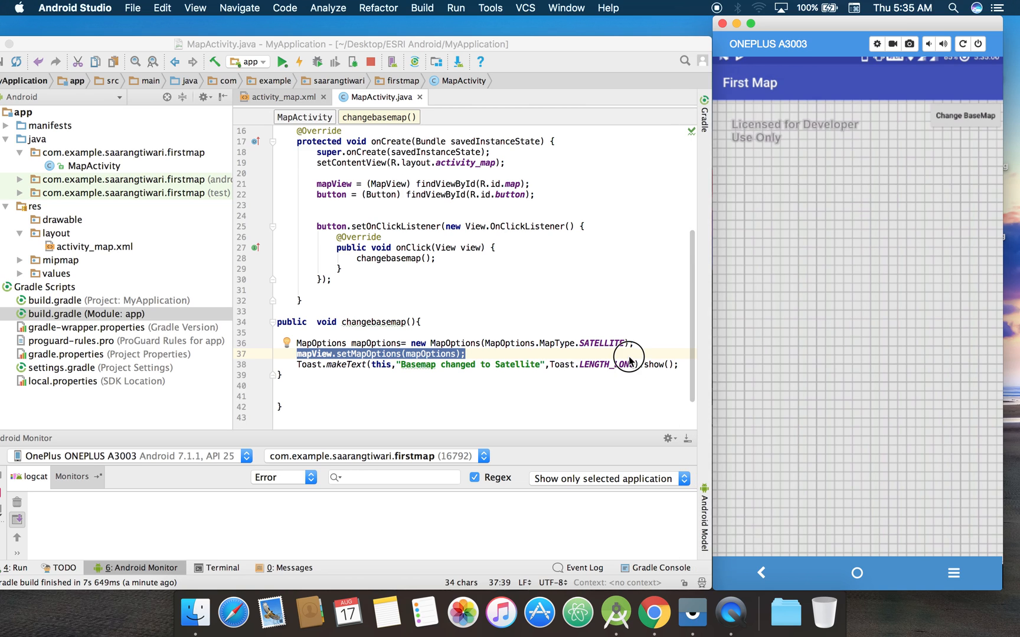
# Rerun the app, confirm Change BaseMap shows satellite imagery, and run it again.
pyautogui.click(618, 343)
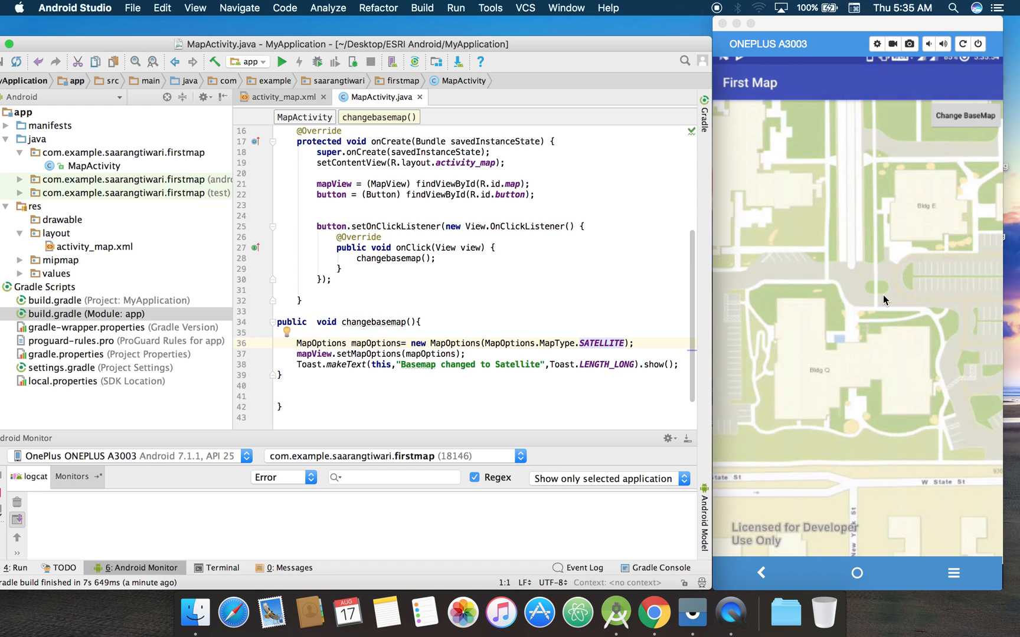
pyautogui.click(964, 115)
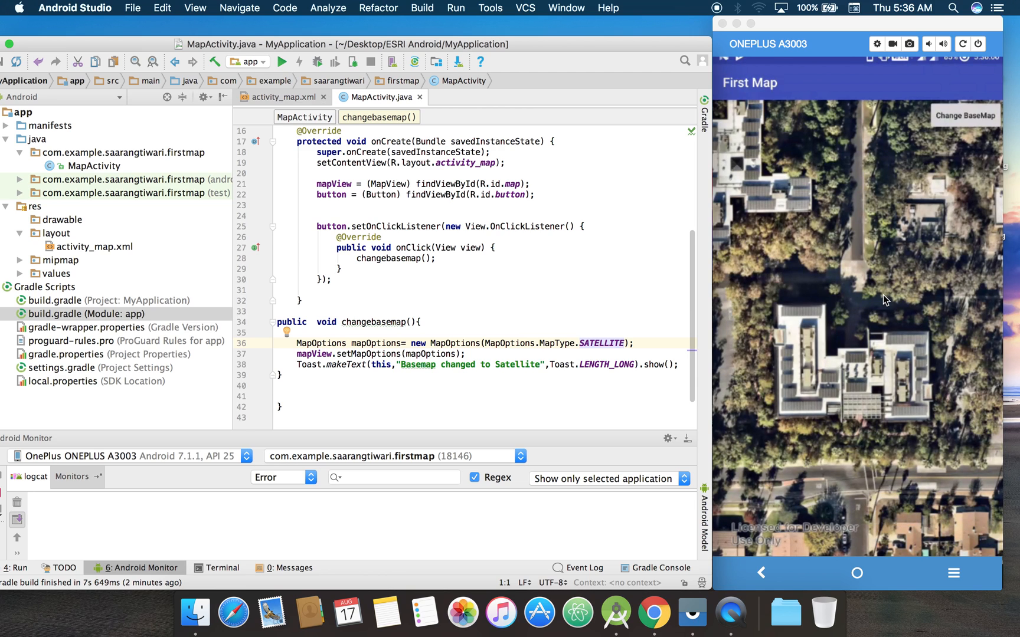
pyautogui.click(282, 62)
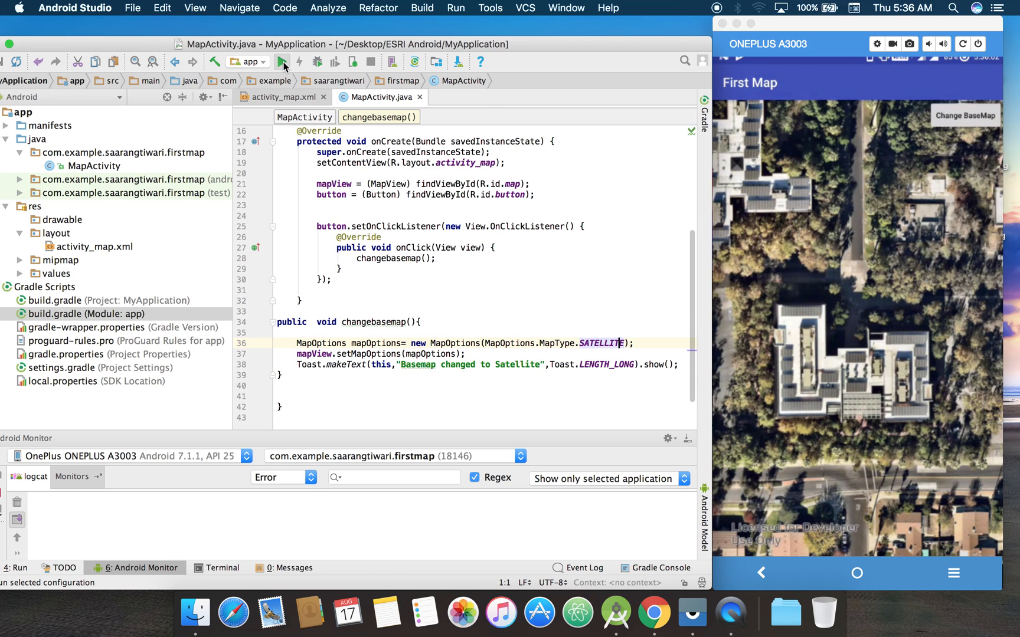
pyautogui.click(282, 62)
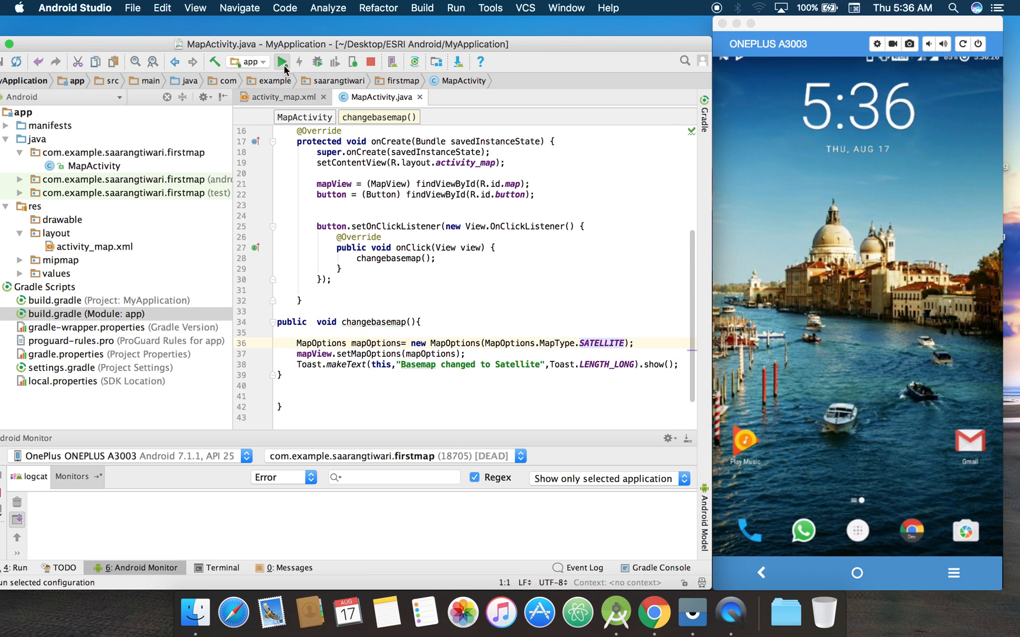
# Relaunch the app, switch the phone's map to satellite, and select mapView on line 37.
pyautogui.click(282, 62)
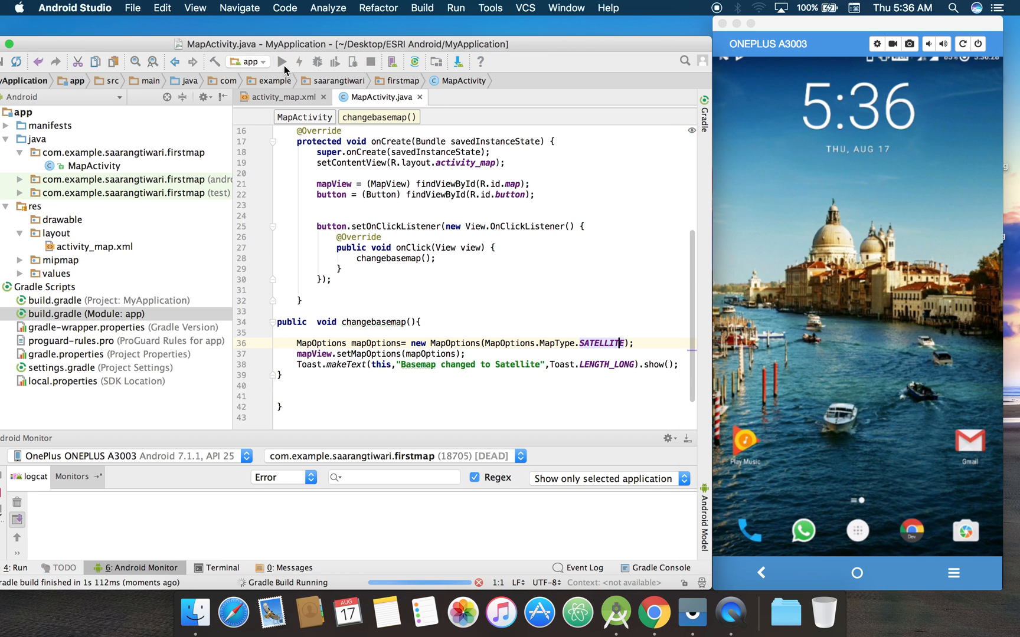
pyautogui.click(282, 62)
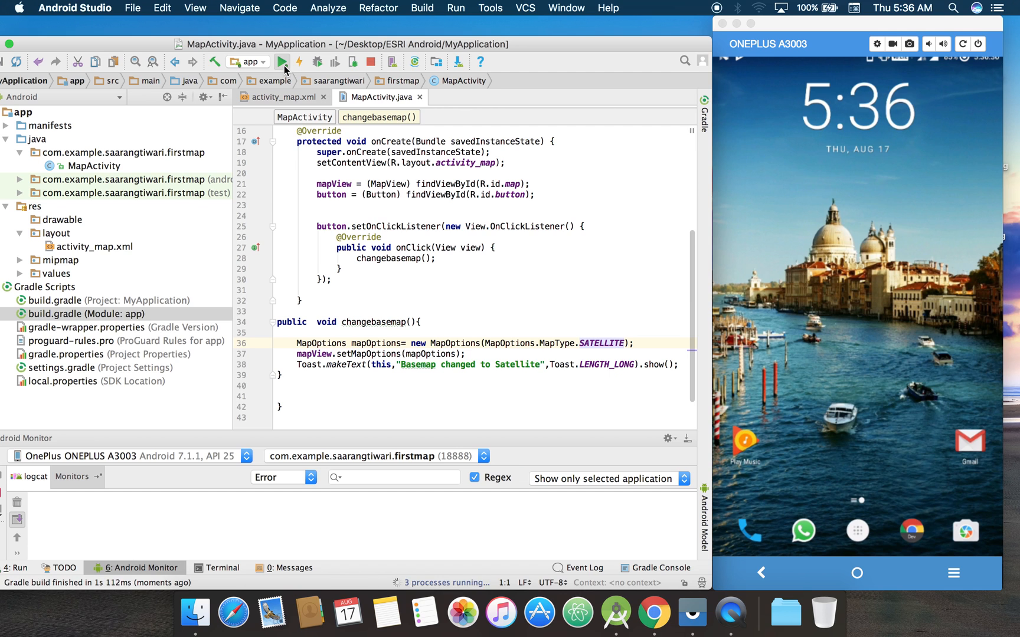
pyautogui.click(282, 61)
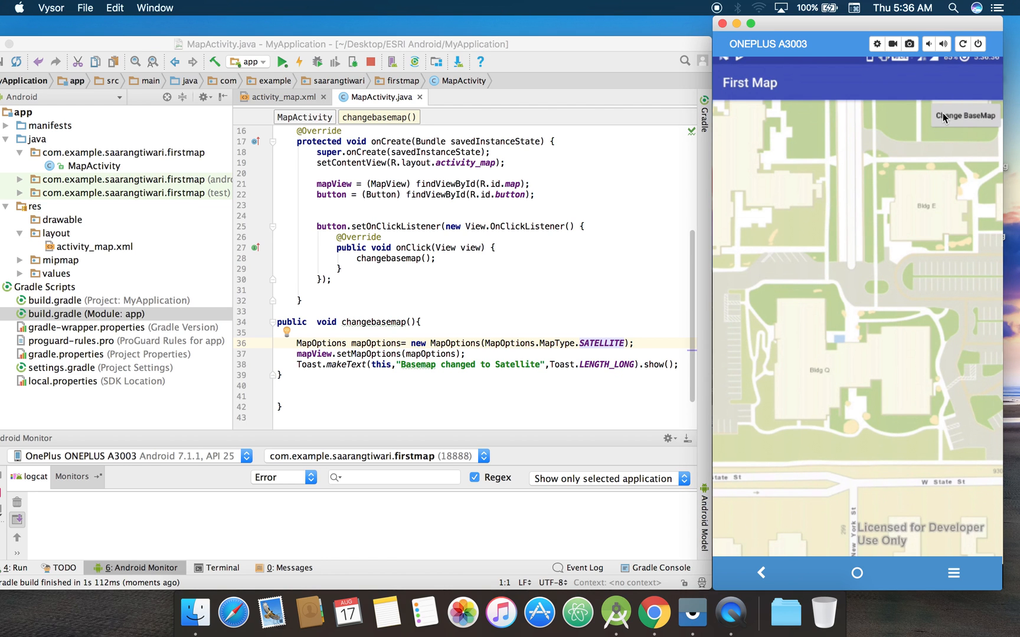
pyautogui.click(964, 115)
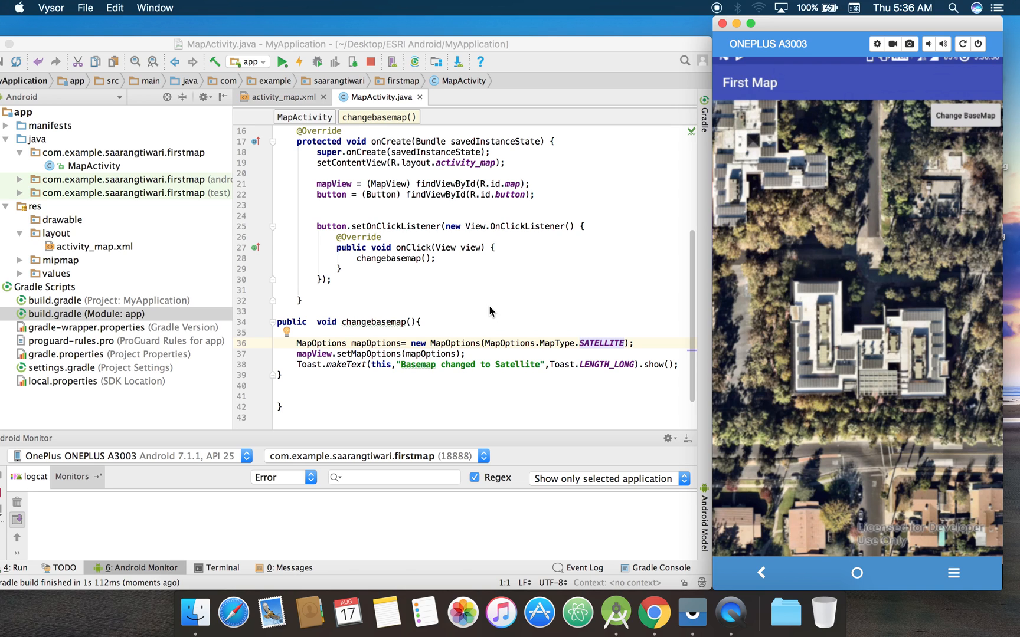
pyautogui.moveTo(307, 357)
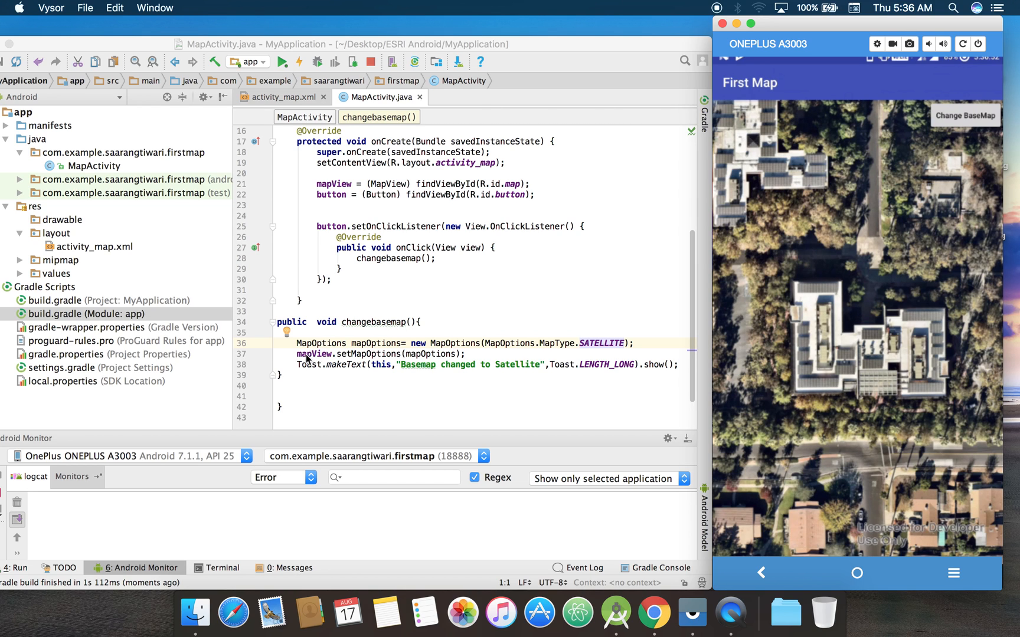
pyautogui.doubleClick(314, 354)
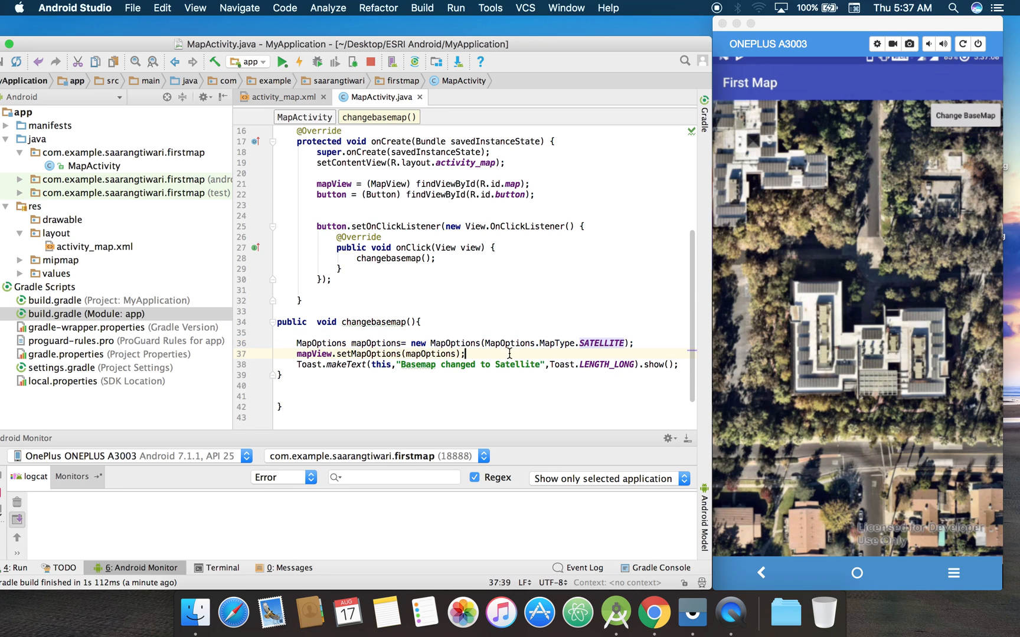
# Add mapView.zoomout() on line 38 after setMapOptions and rebuild the app.
pyautogui.write('mapView.')
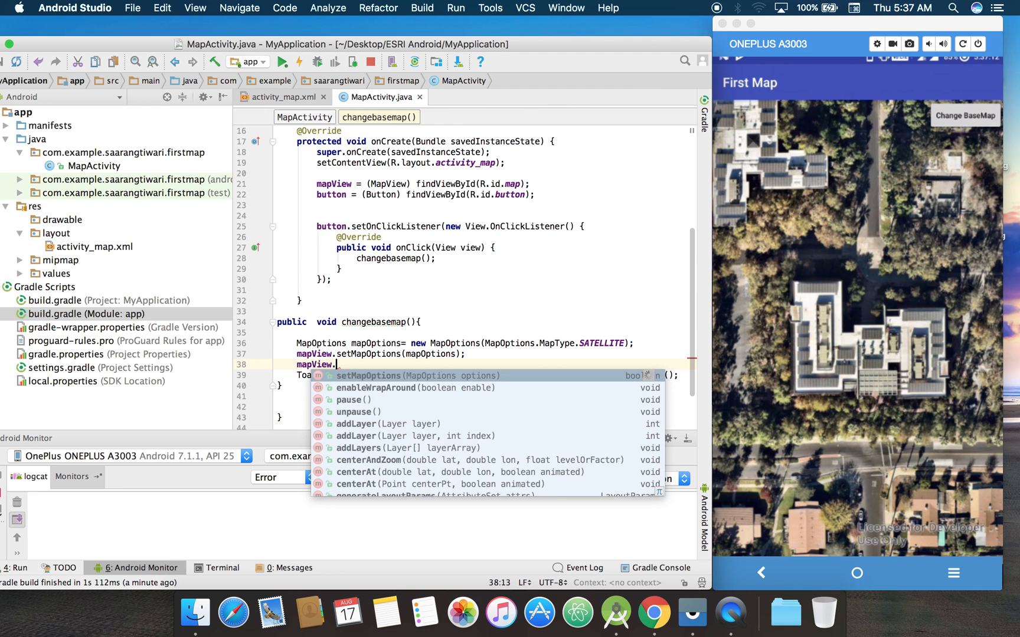
pyautogui.write('zo')
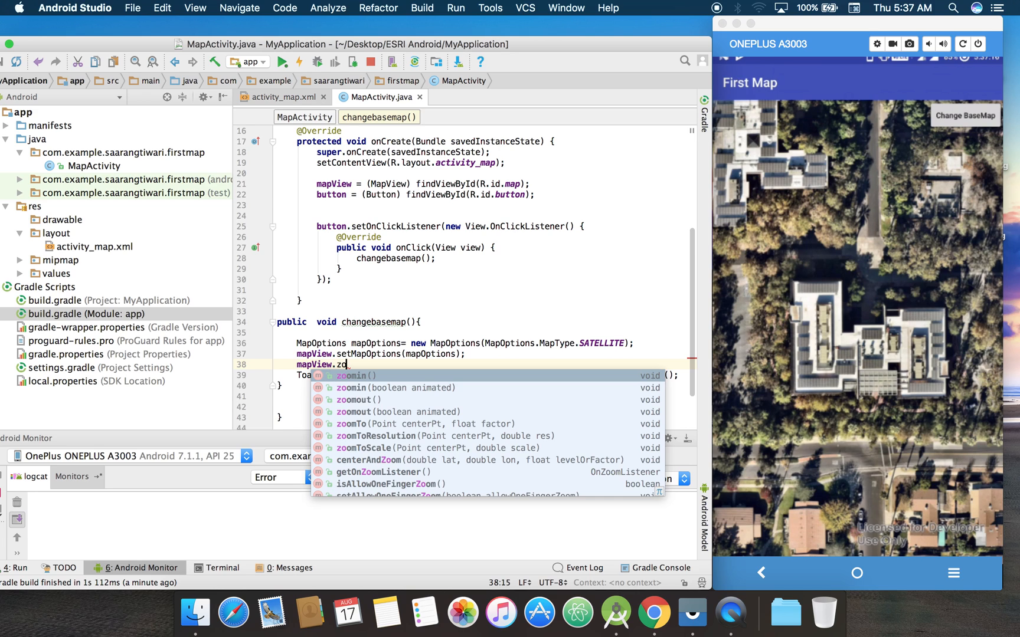
pyautogui.write('om')
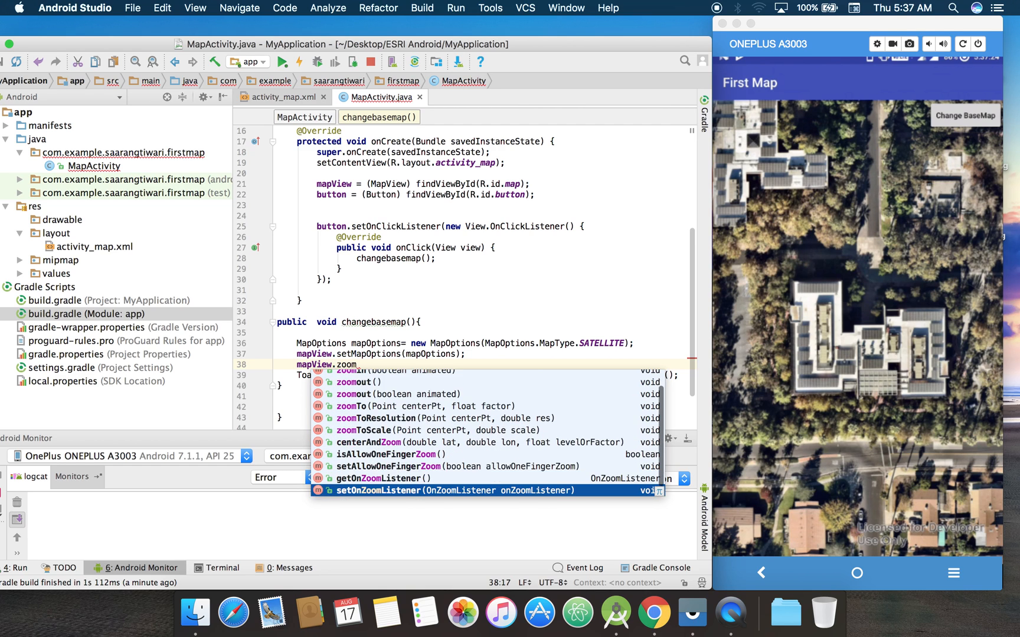
pyautogui.press('Down')
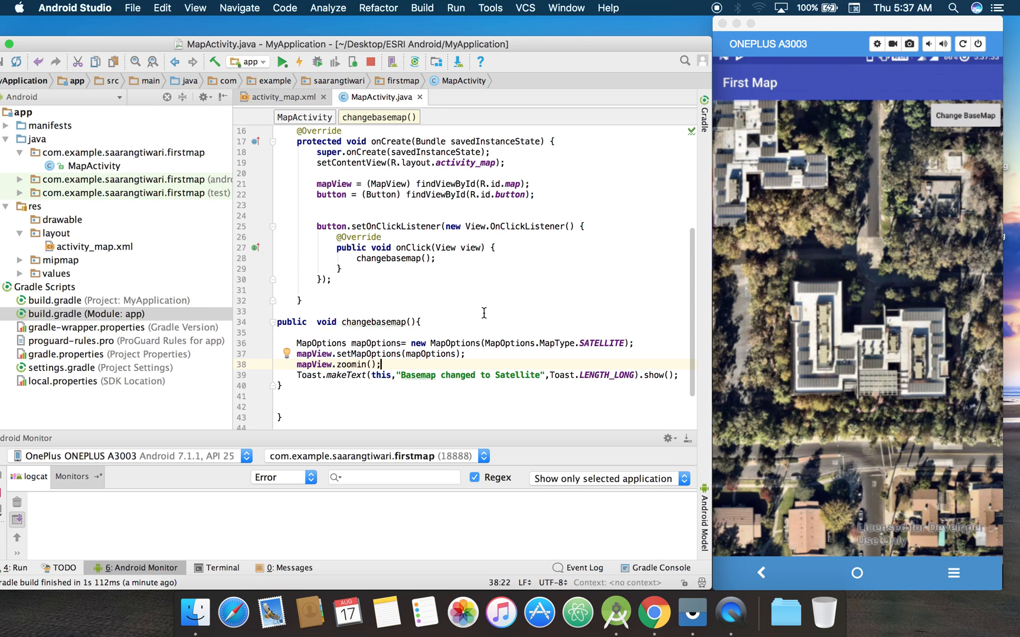
pyautogui.doubleClick(350, 365)
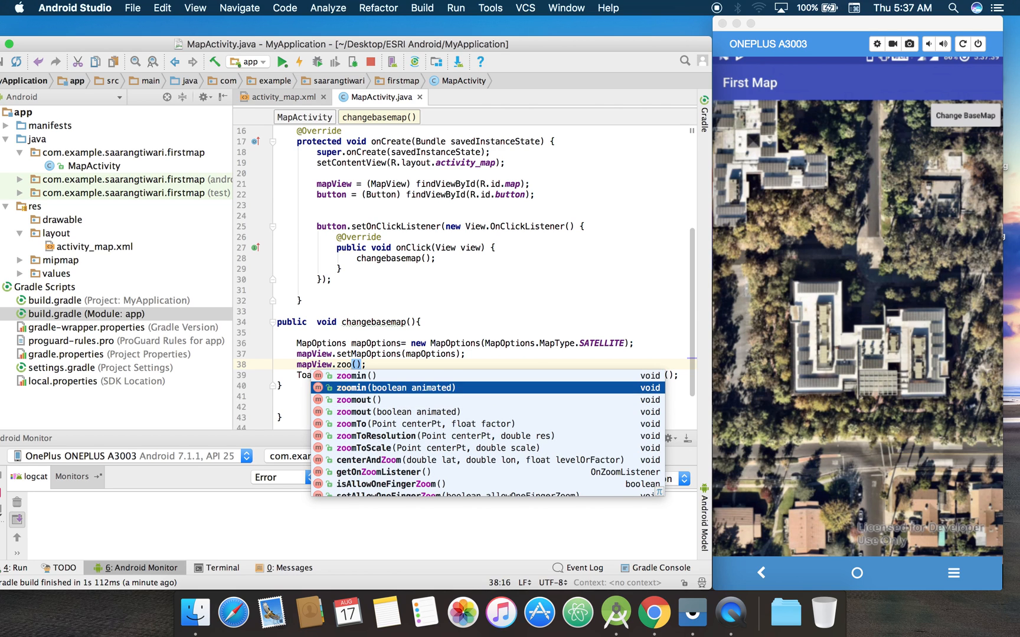
pyautogui.click(357, 399)
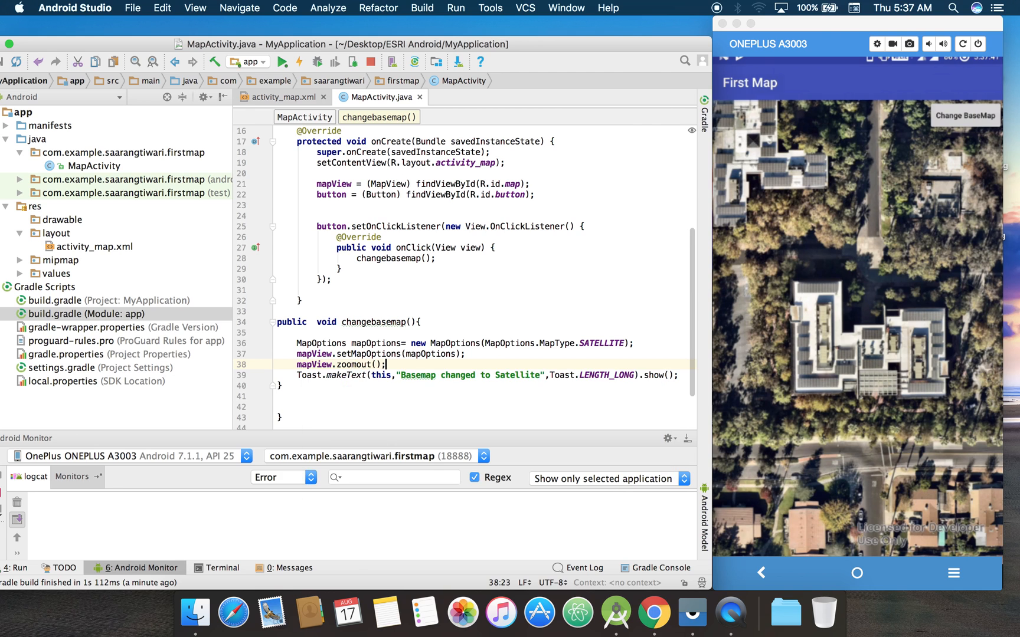
pyautogui.click(282, 61)
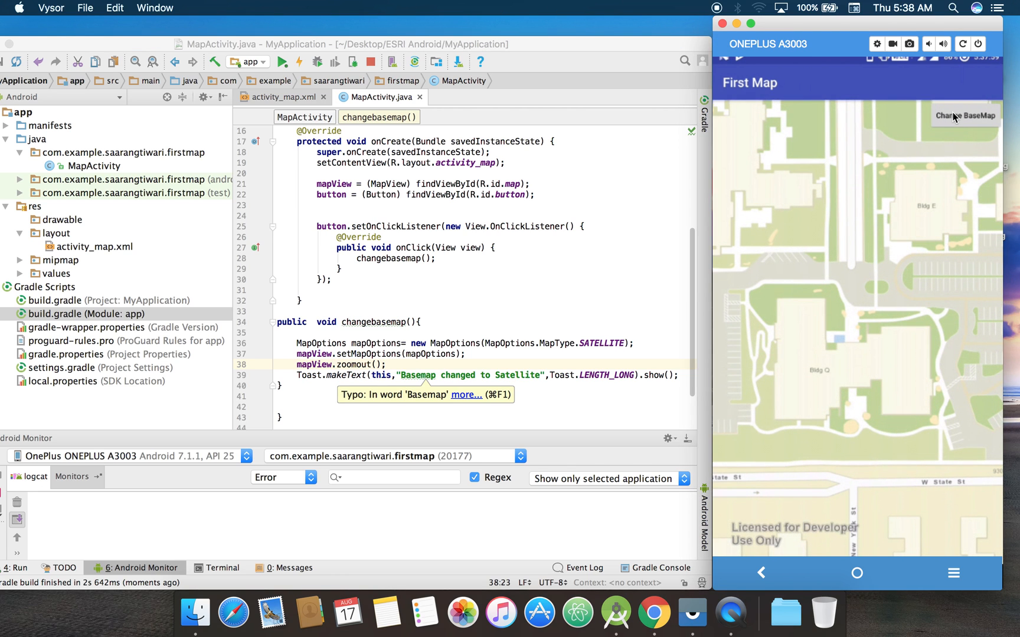
# Press Change BaseMap three times to see satellite imagery zoom out, then stop the app.
pyautogui.click(967, 115)
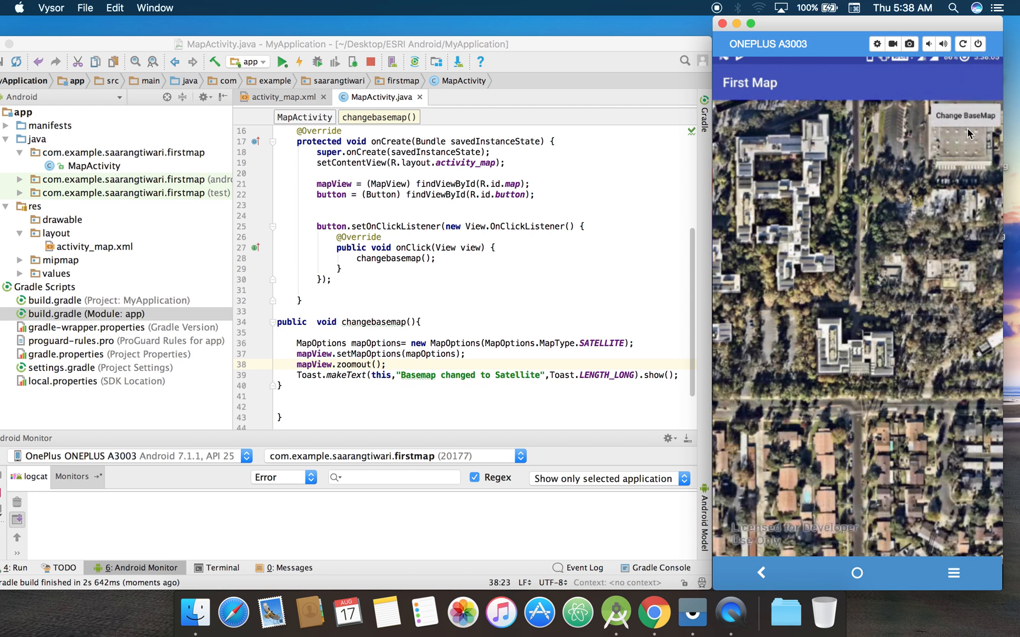
pyautogui.click(965, 116)
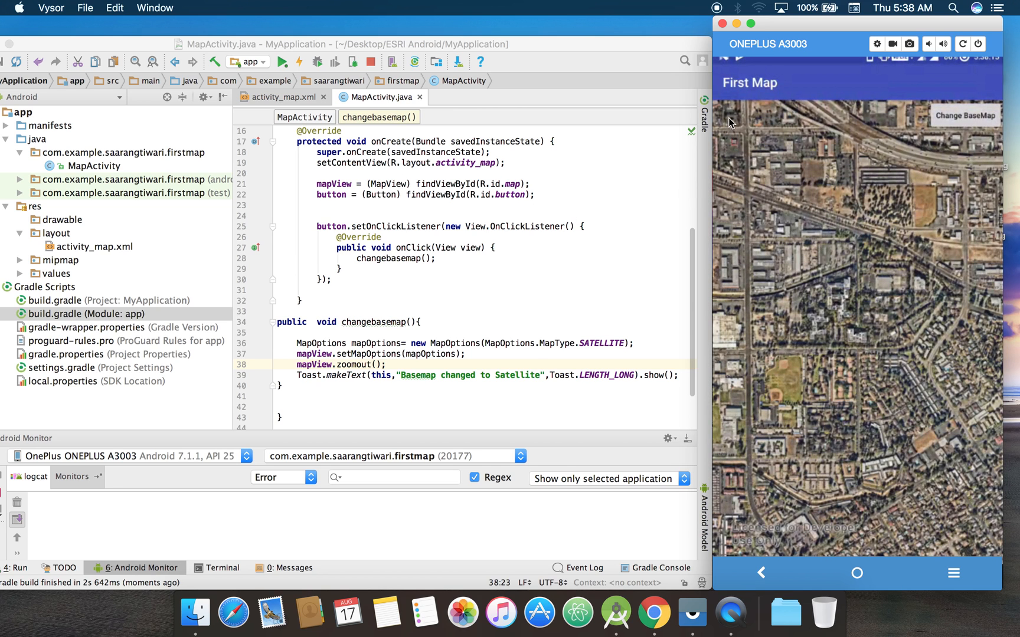
pyautogui.click(966, 115)
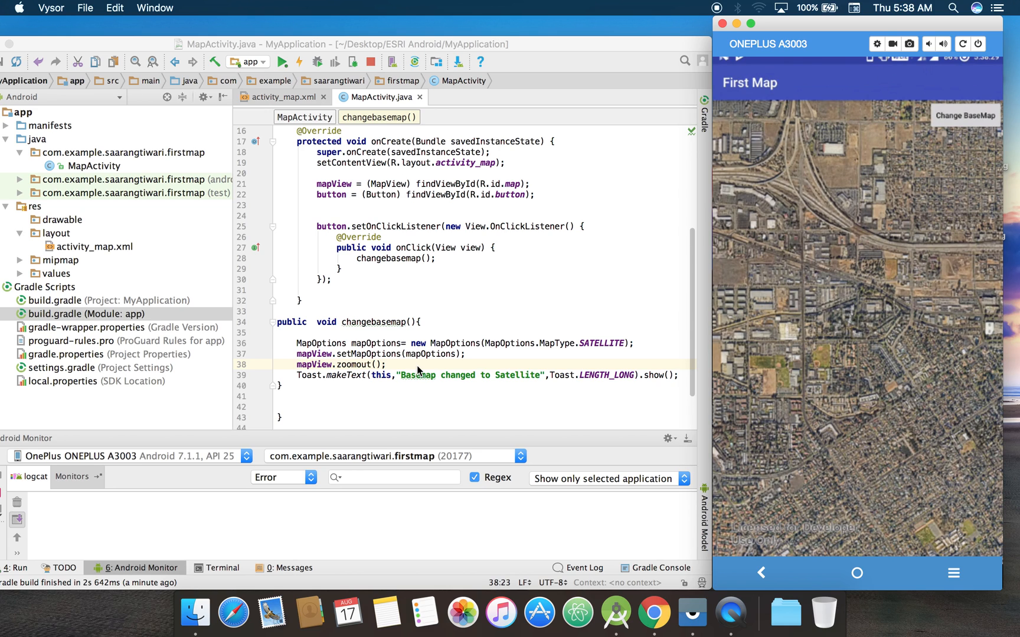
pyautogui.moveTo(497, 295)
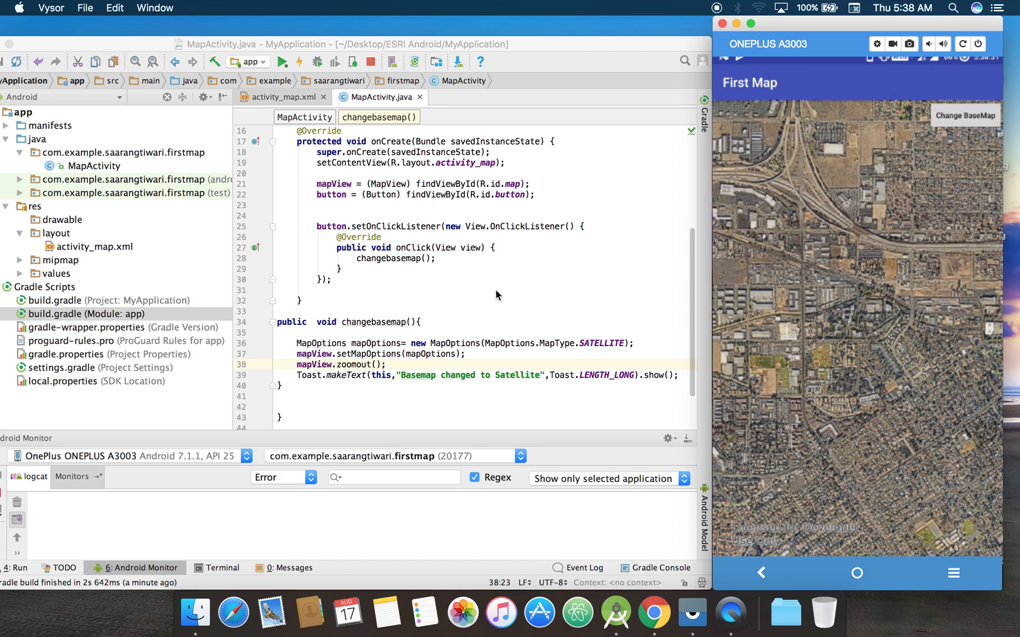
pyautogui.moveTo(453, 240)
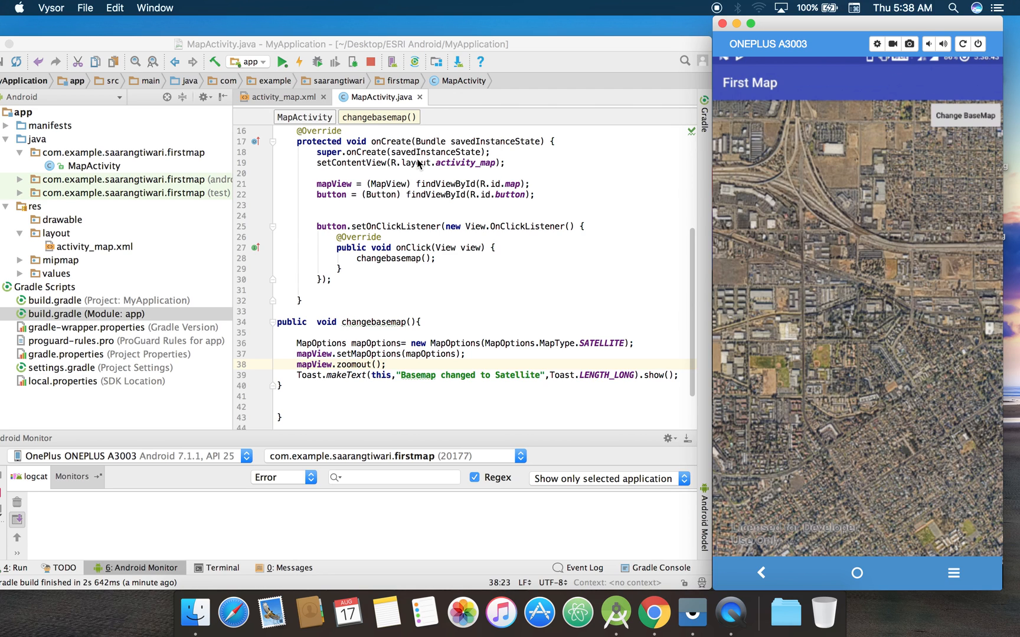
pyautogui.click(370, 62)
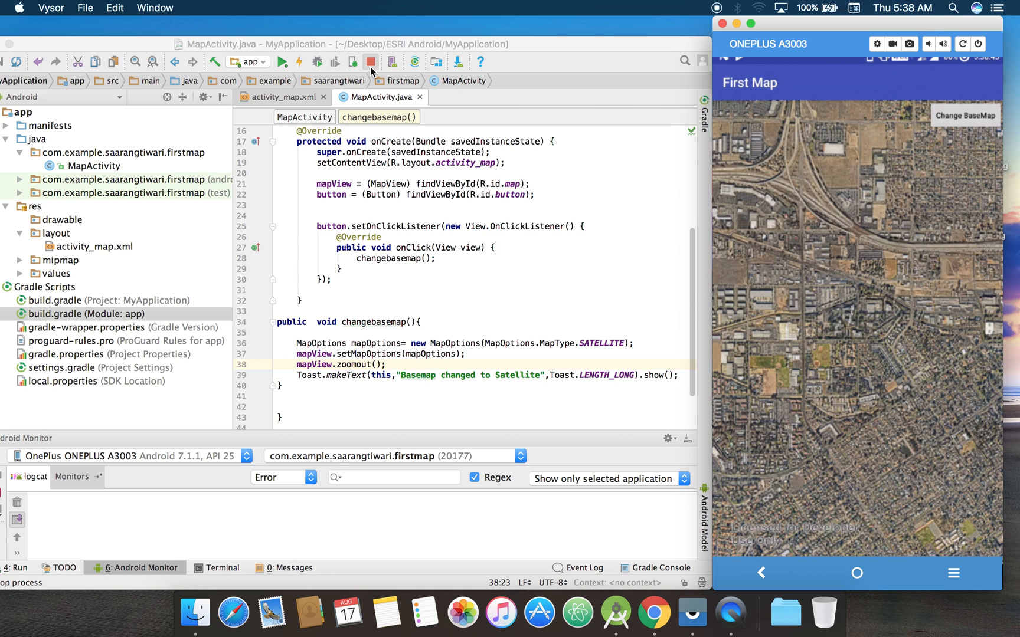